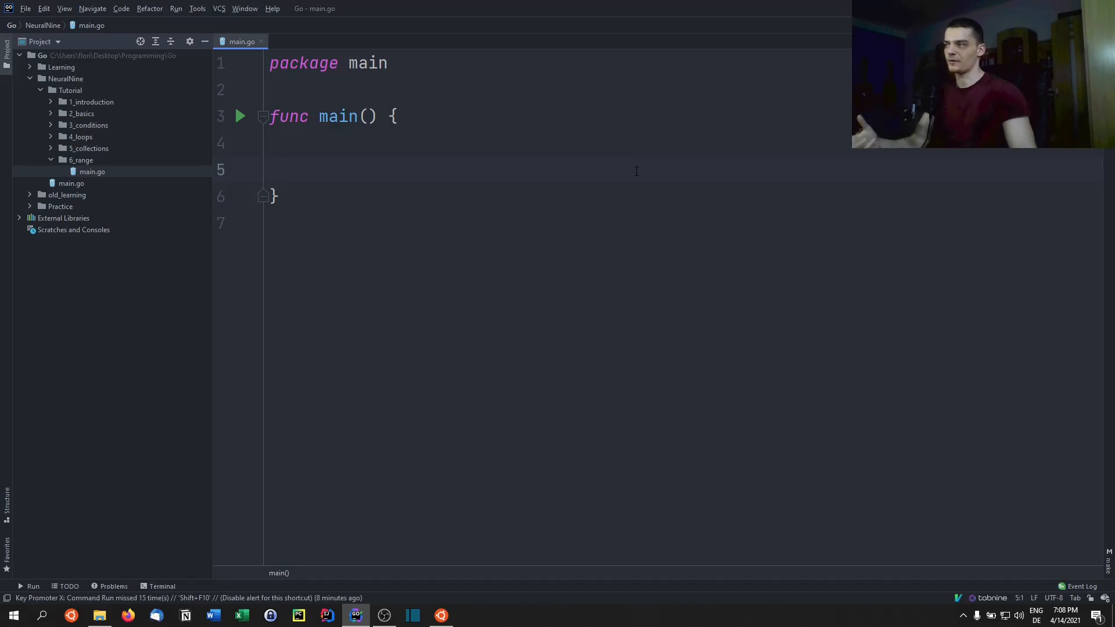
# Step: Sketch a classic index loop for i := 0; i < len(coll) accessing coll[i] inside main
pyautogui.press('enter')
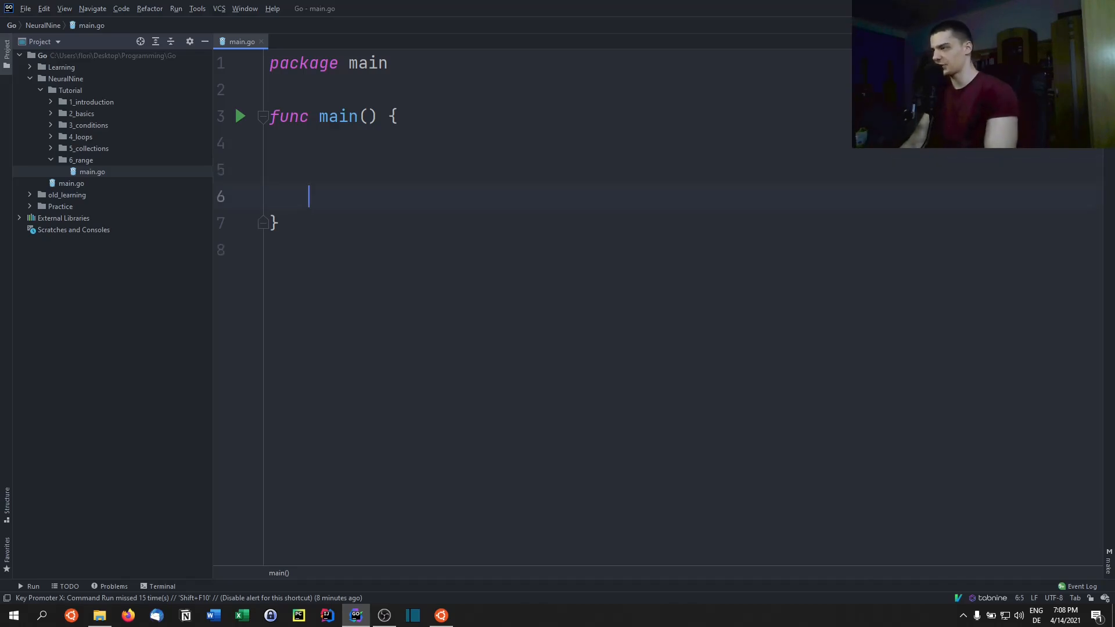
pyautogui.write('fo')
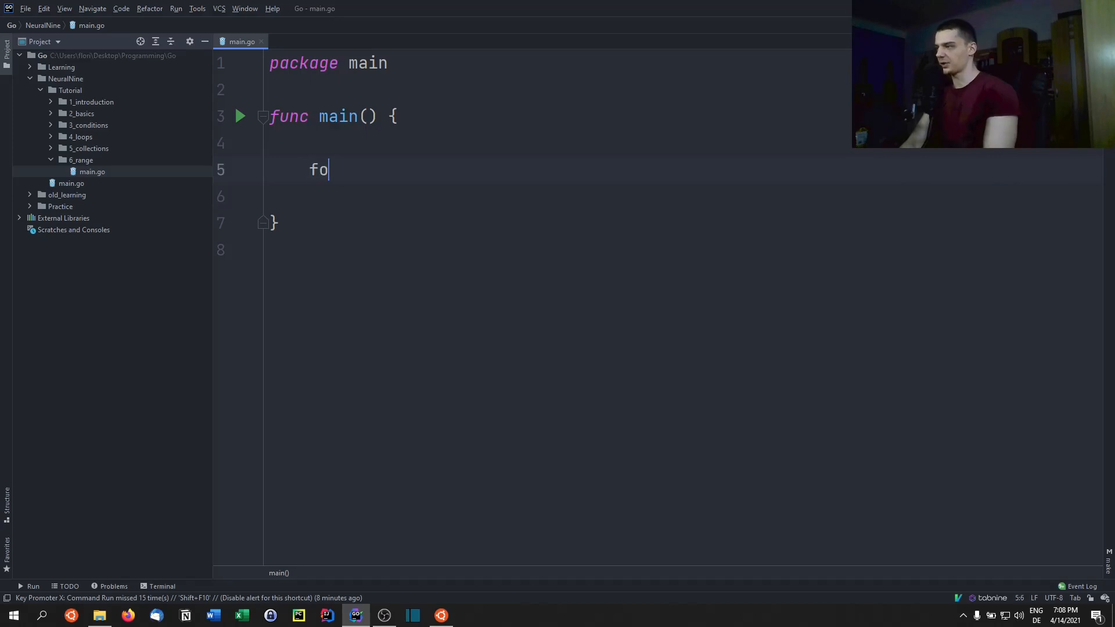
pyautogui.write('r i :')
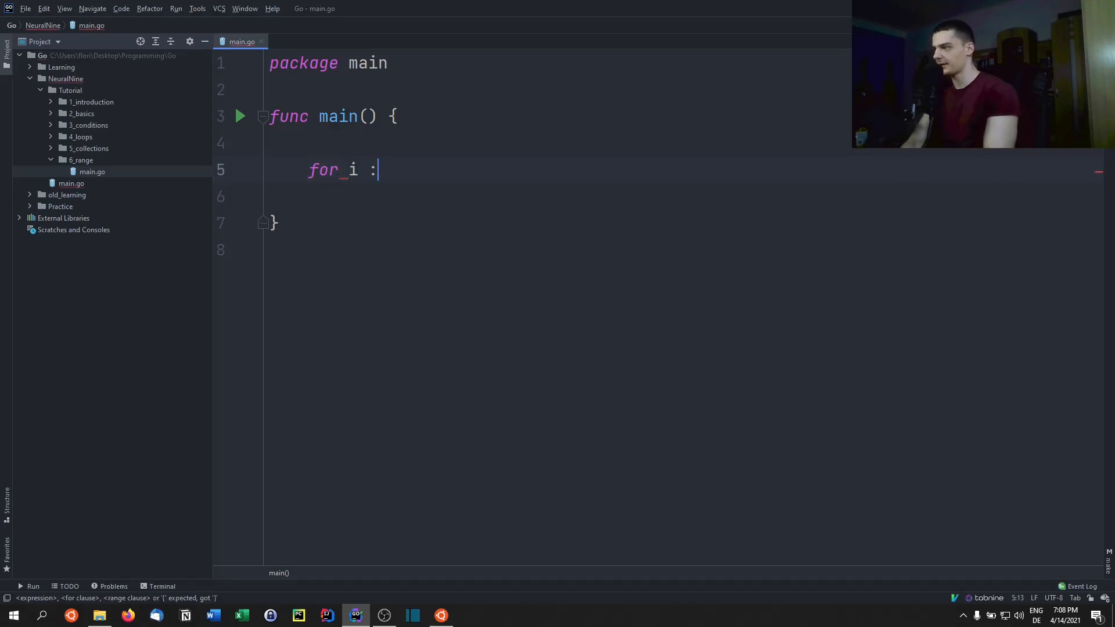
pyautogui.write('= 0; i <')
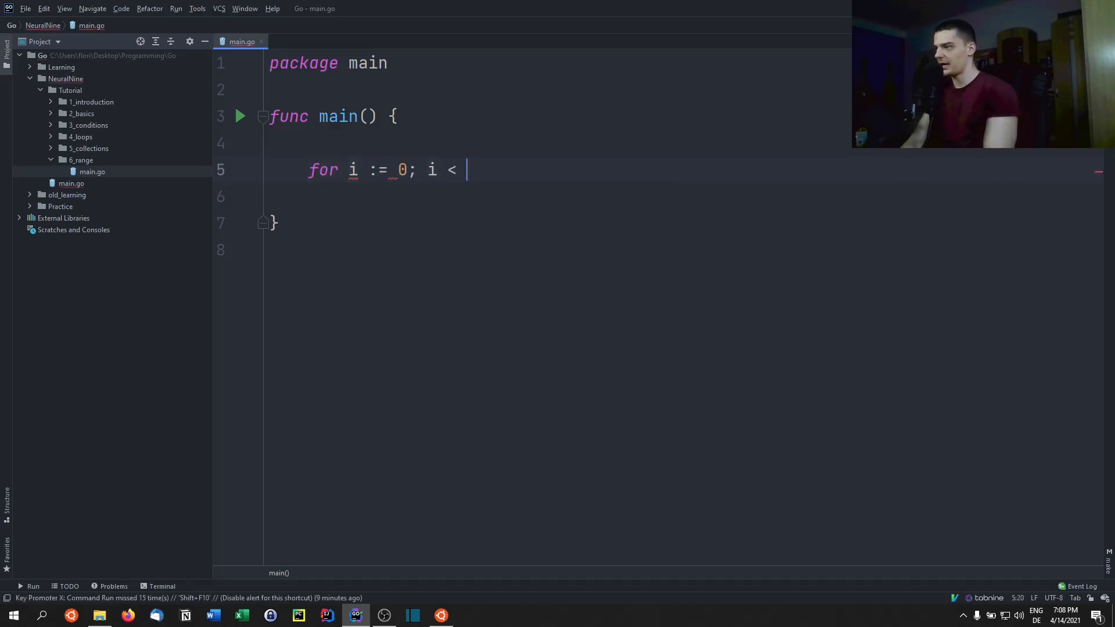
pyautogui.write('len(coll); i++ {')
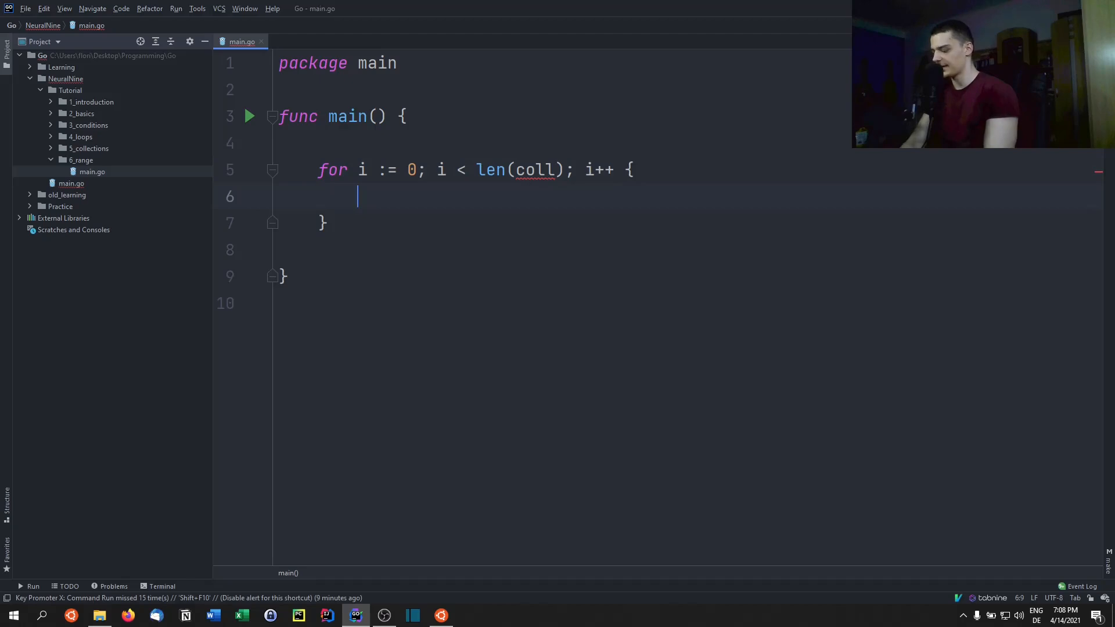
pyautogui.write('coll')
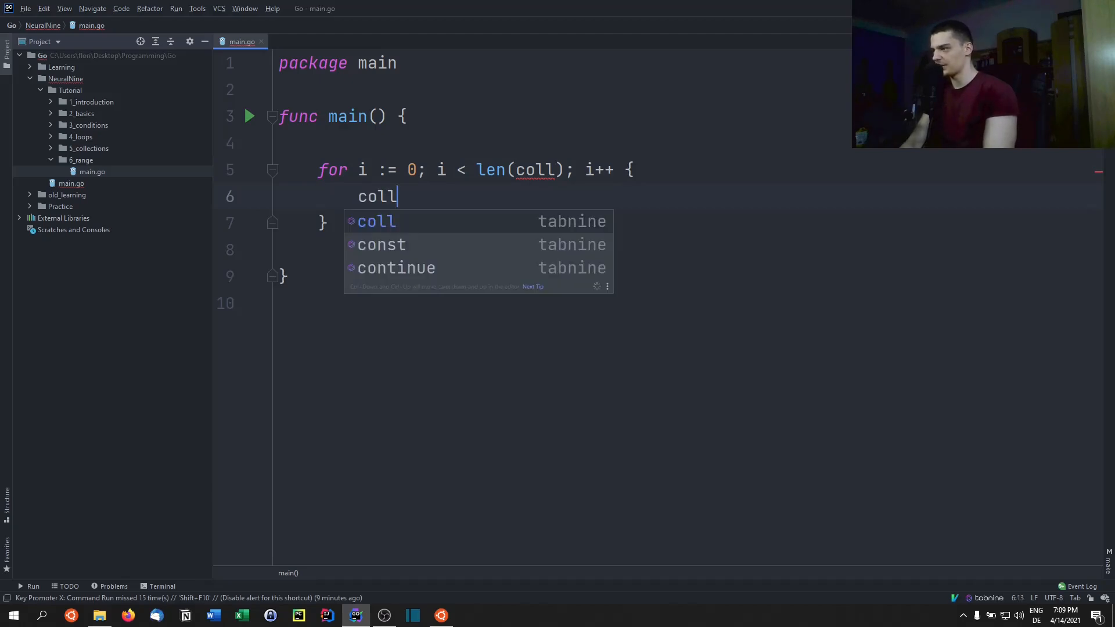
pyautogui.write('[i]')
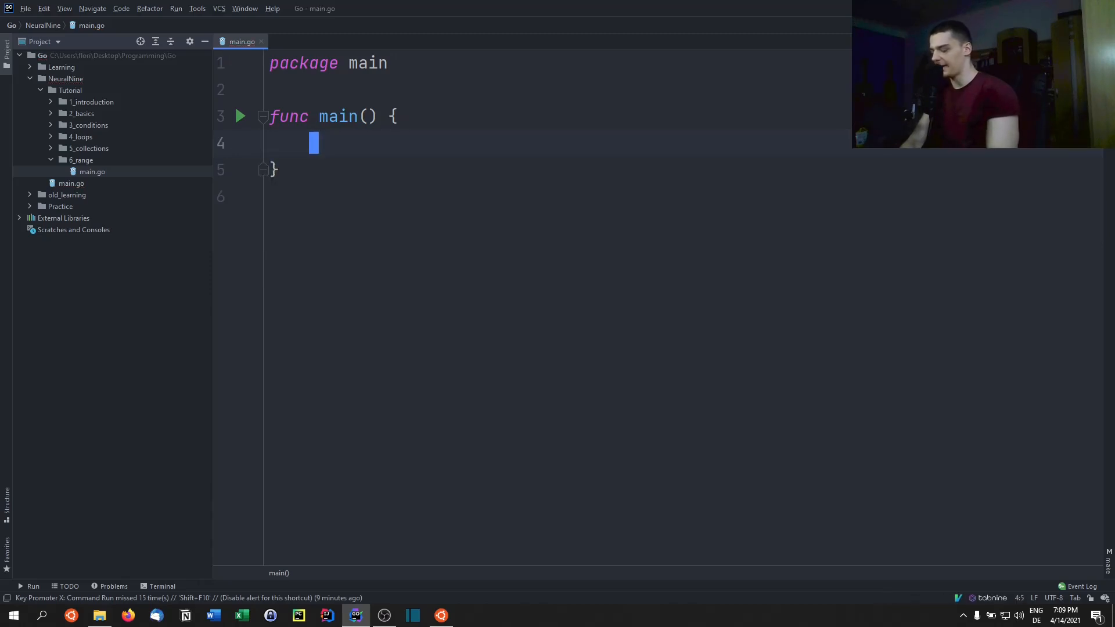
pyautogui.press('enter')
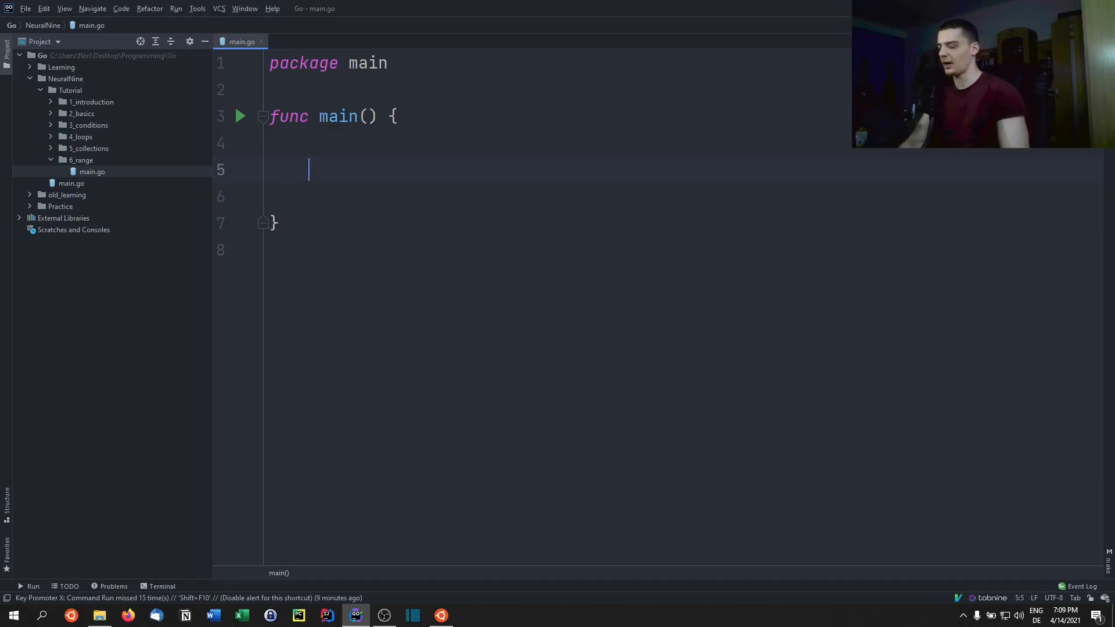
# Step: Declare numbers := []int{10, 23, 65, 77, 81, 90, 2, 76} inside main
pyautogui.write('range')
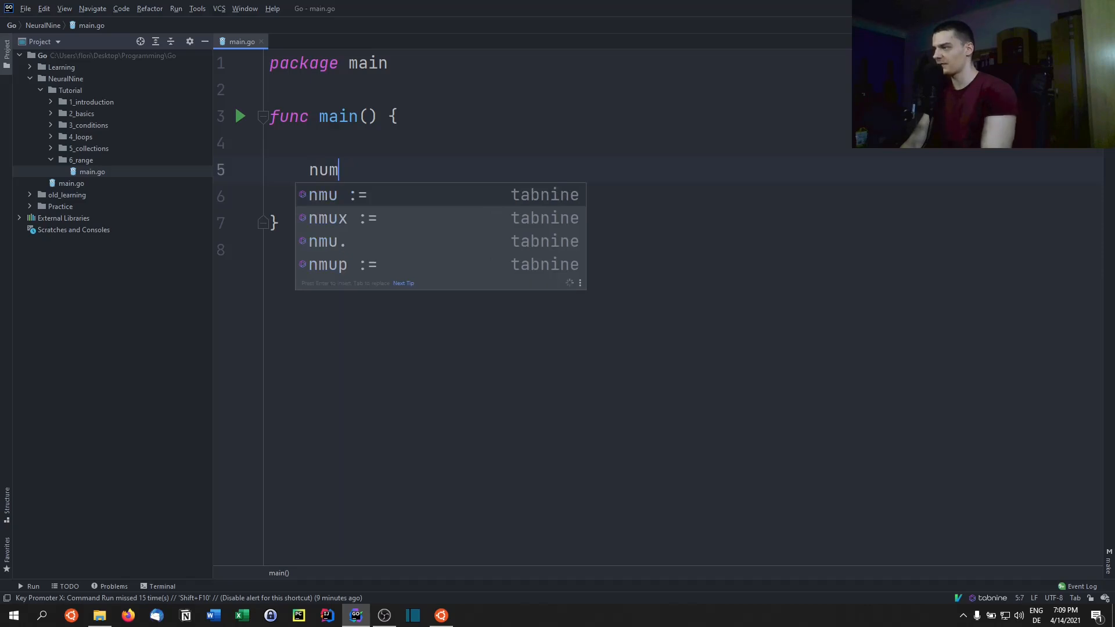
pyautogui.write('bers :=')
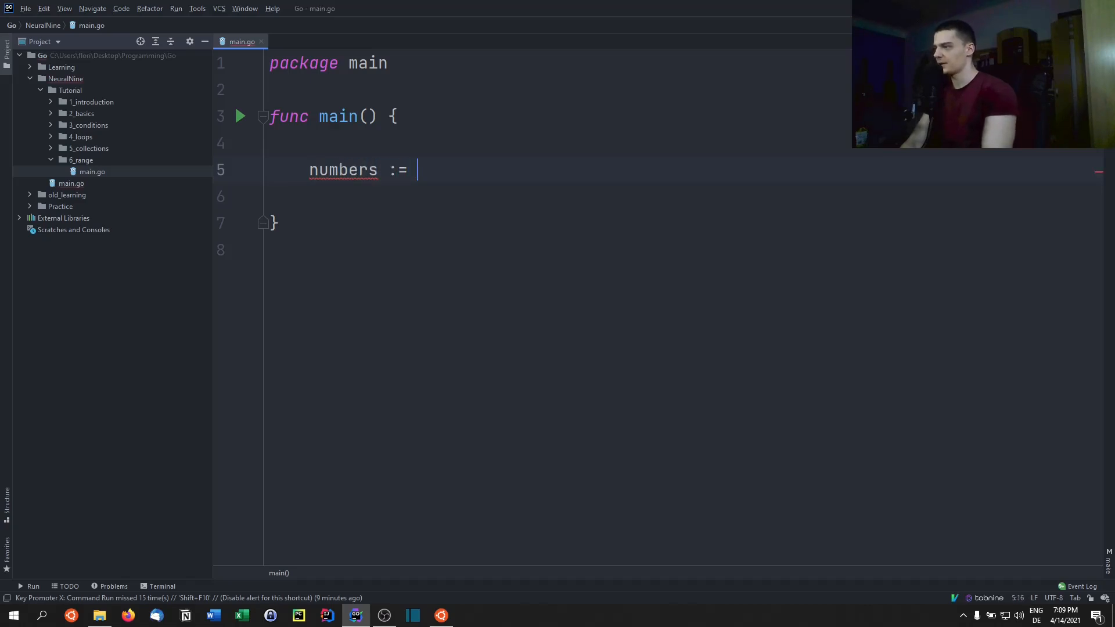
pyautogui.write('[]int{10,')
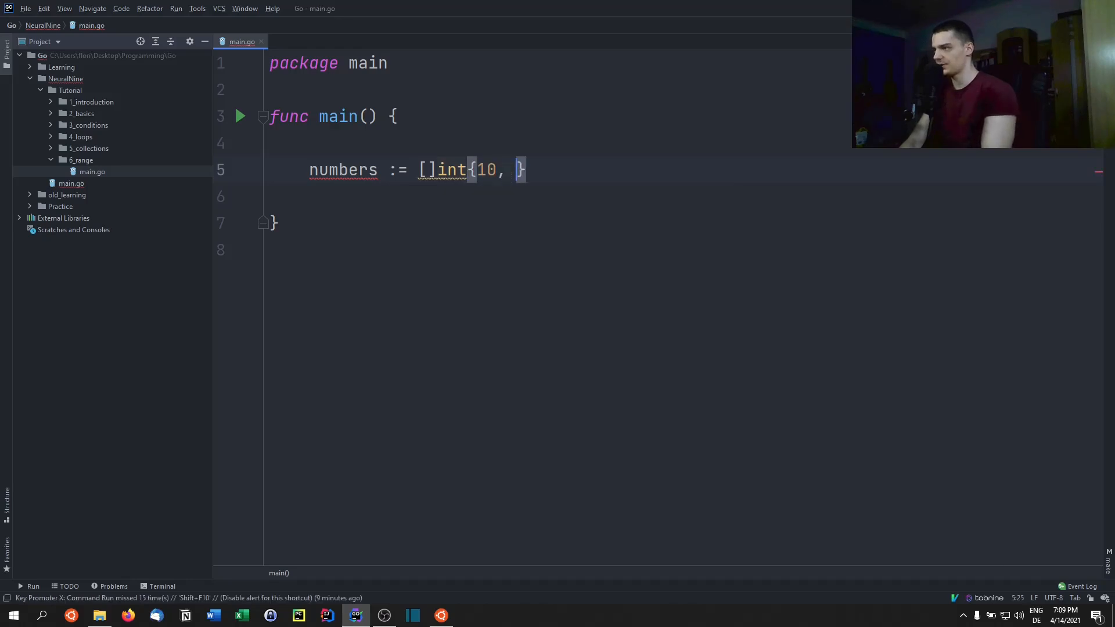
pyautogui.write('23, 65')
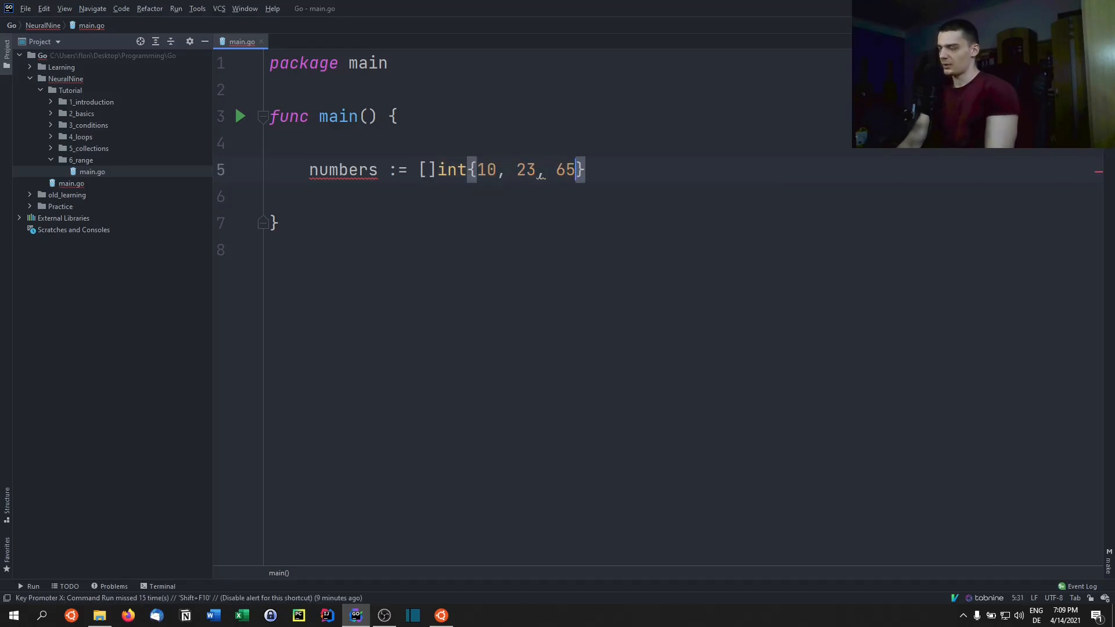
pyautogui.write(', 77, 81,')
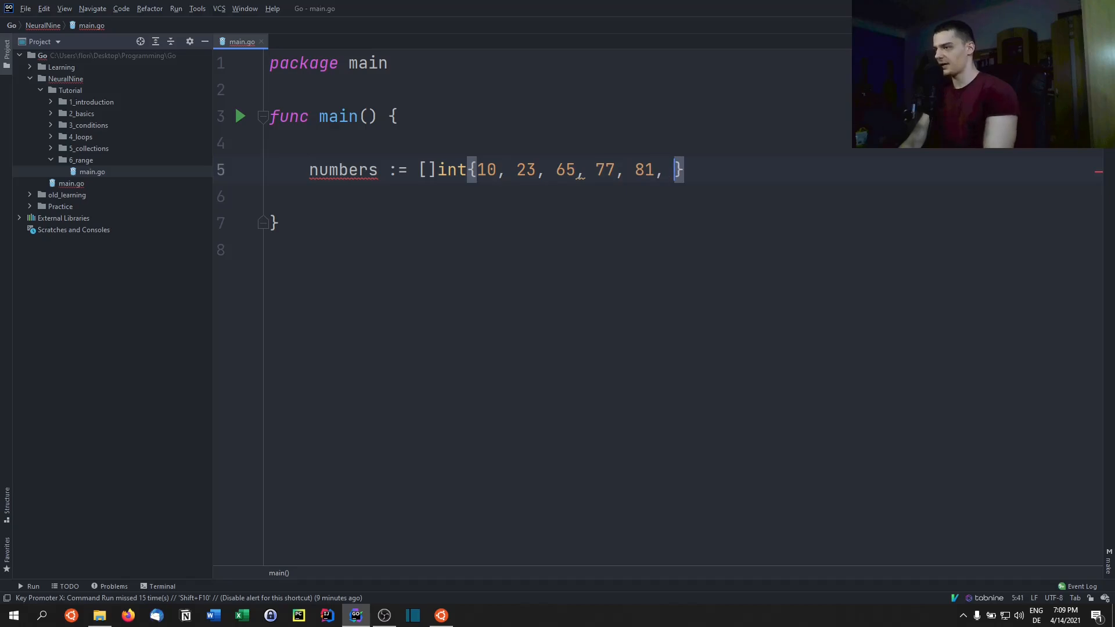
pyautogui.write('90, 2,')
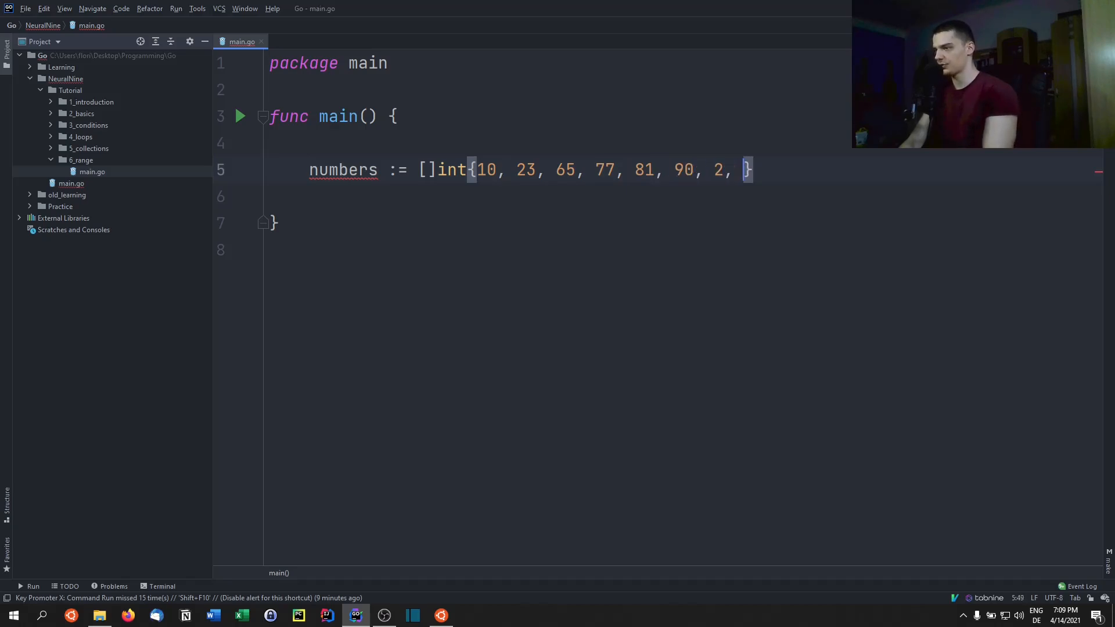
pyautogui.write('76')
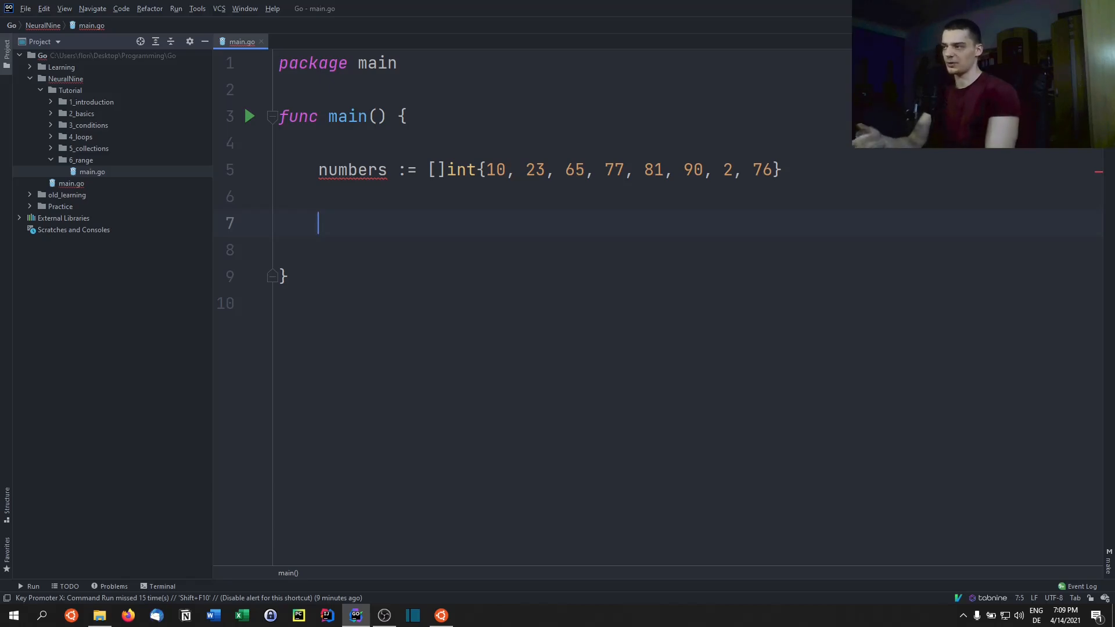
# Step: Write for idx, number := range numbers with an empty braced body
pyautogui.write('for')
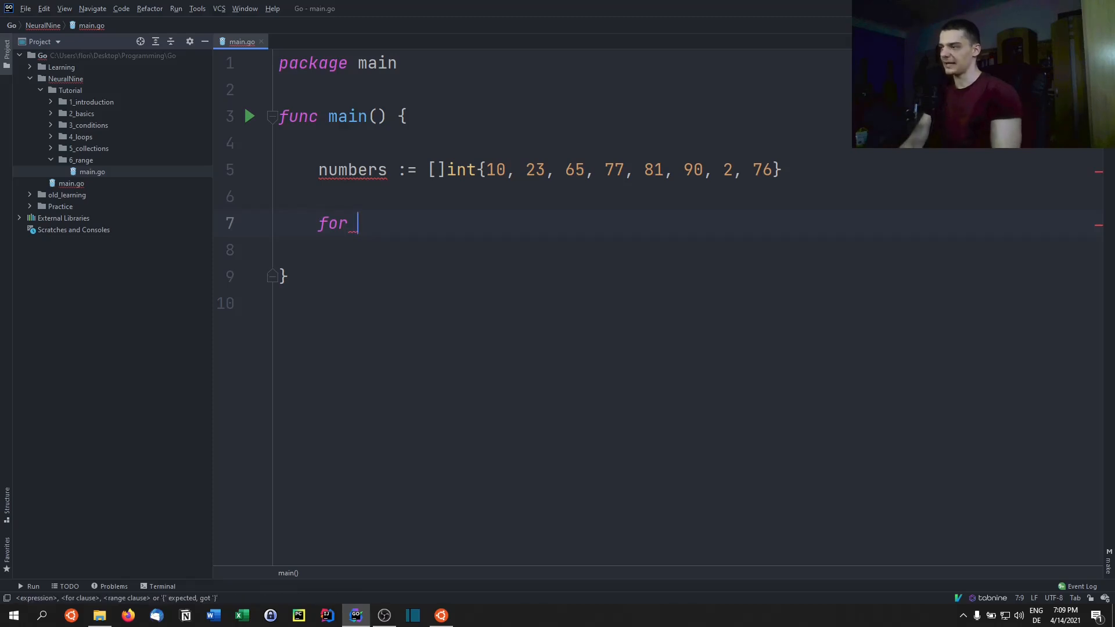
pyautogui.write('idx')
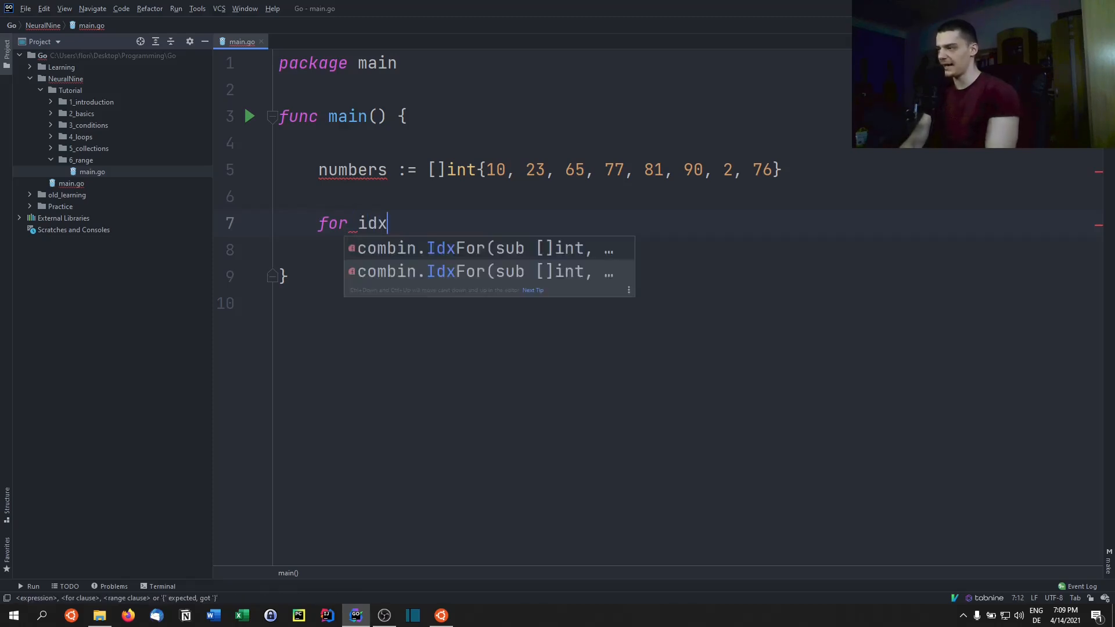
pyautogui.write(', number')
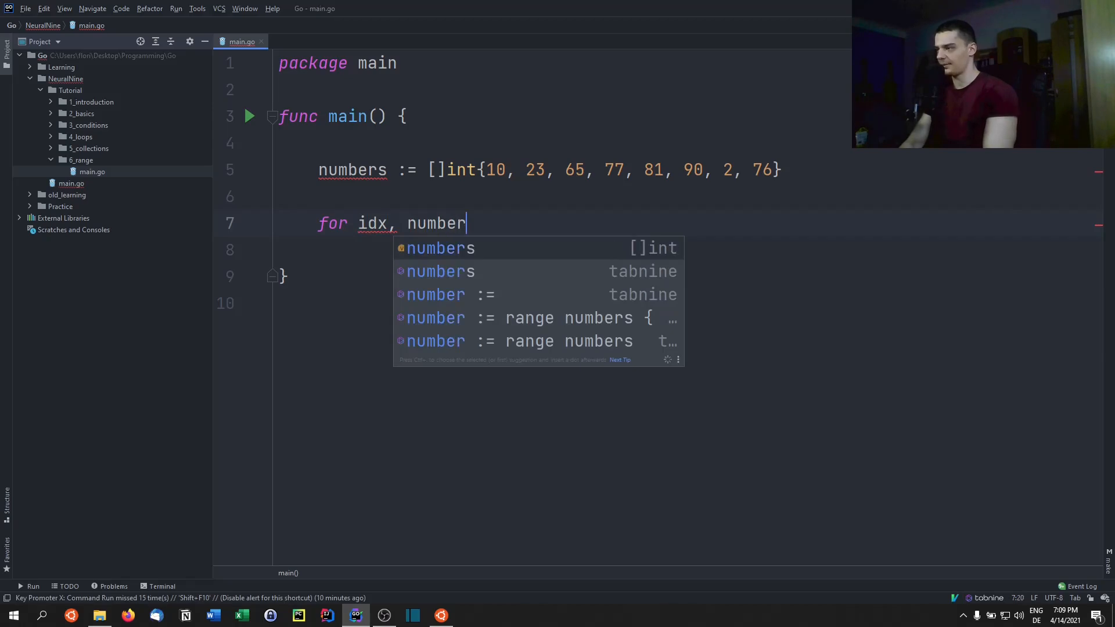
pyautogui.write(':=')
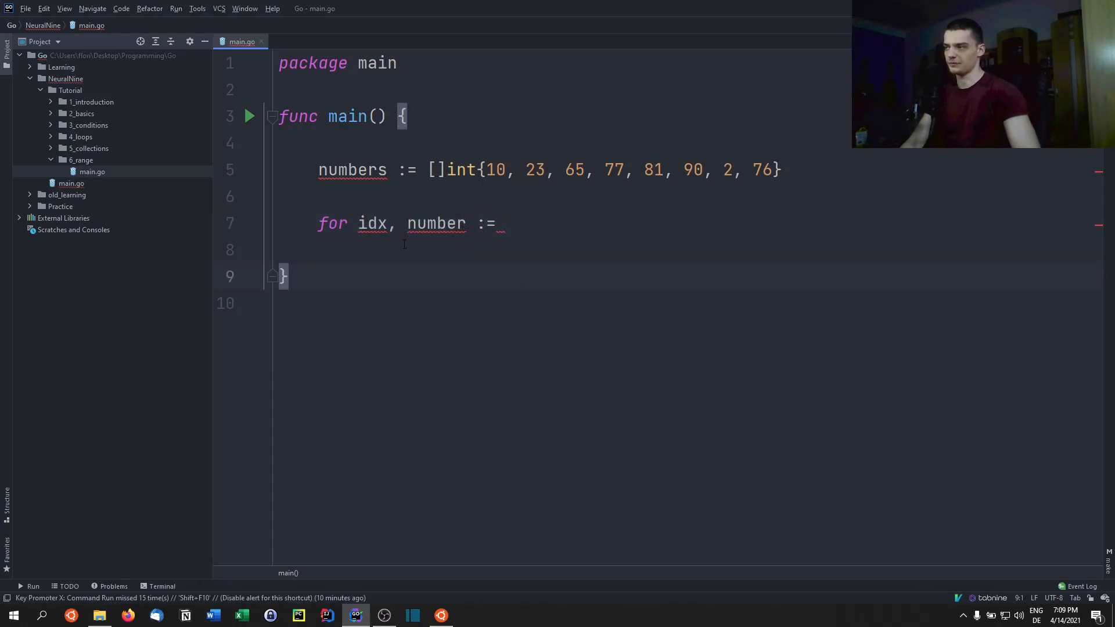
pyautogui.click(282, 275)
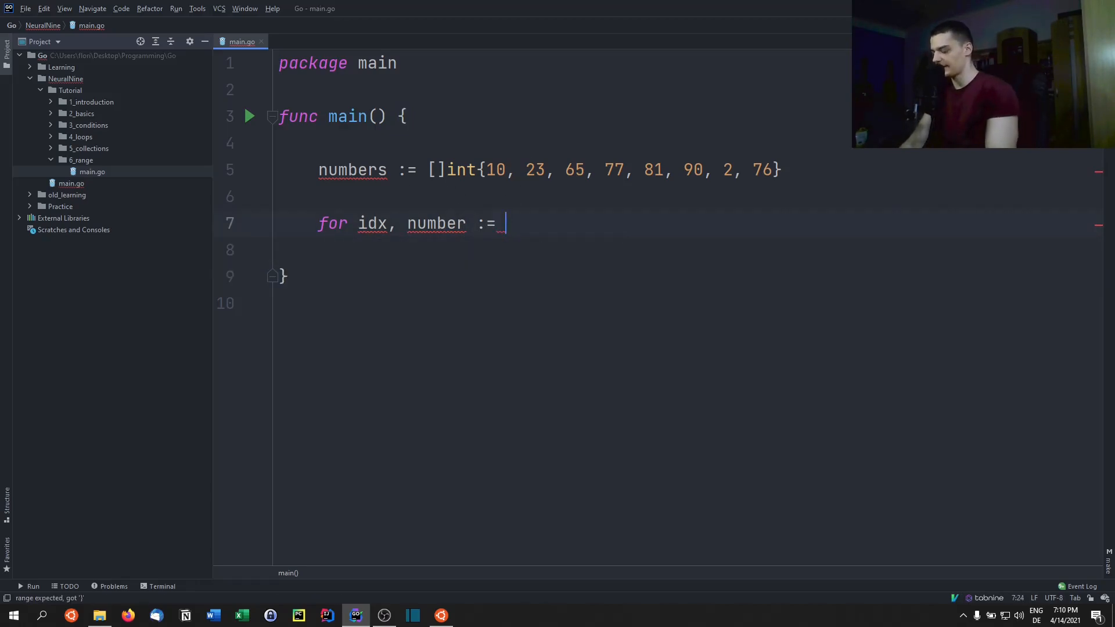
pyautogui.write('range numbe')
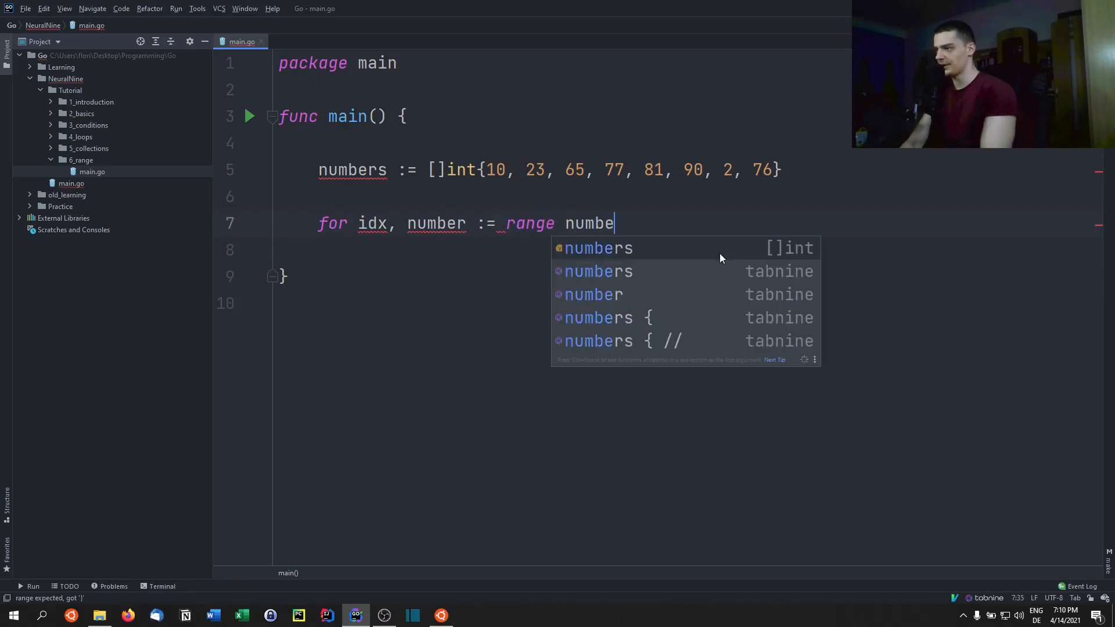
pyautogui.press('Enter')
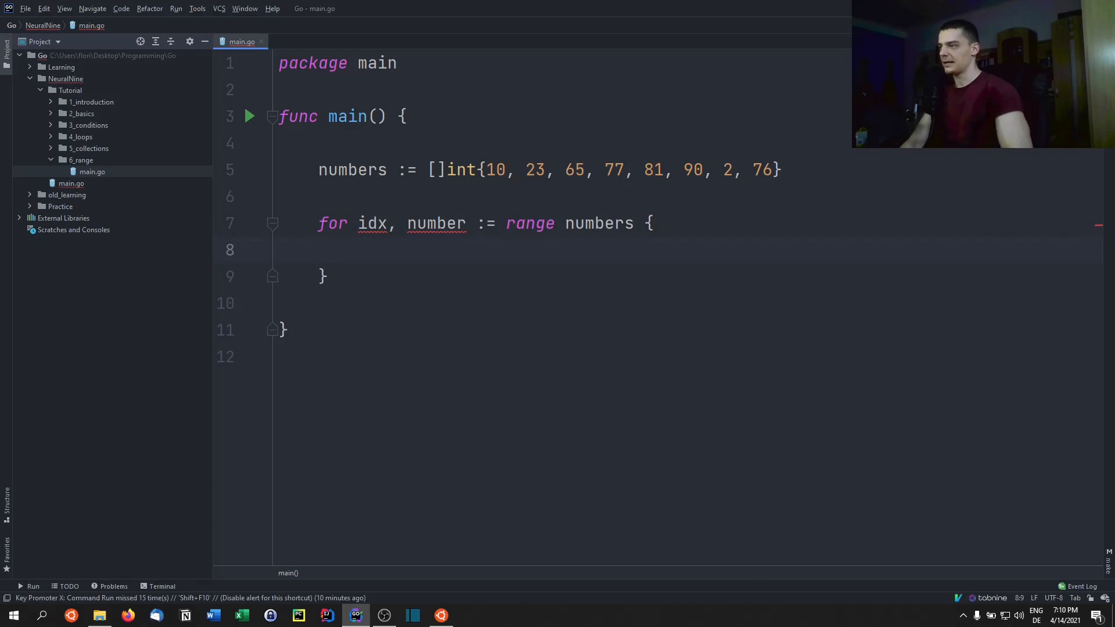
# Step: Print "Value at index %d is %d" with idx and number via fmt.Printf
pyautogui.write('fm')
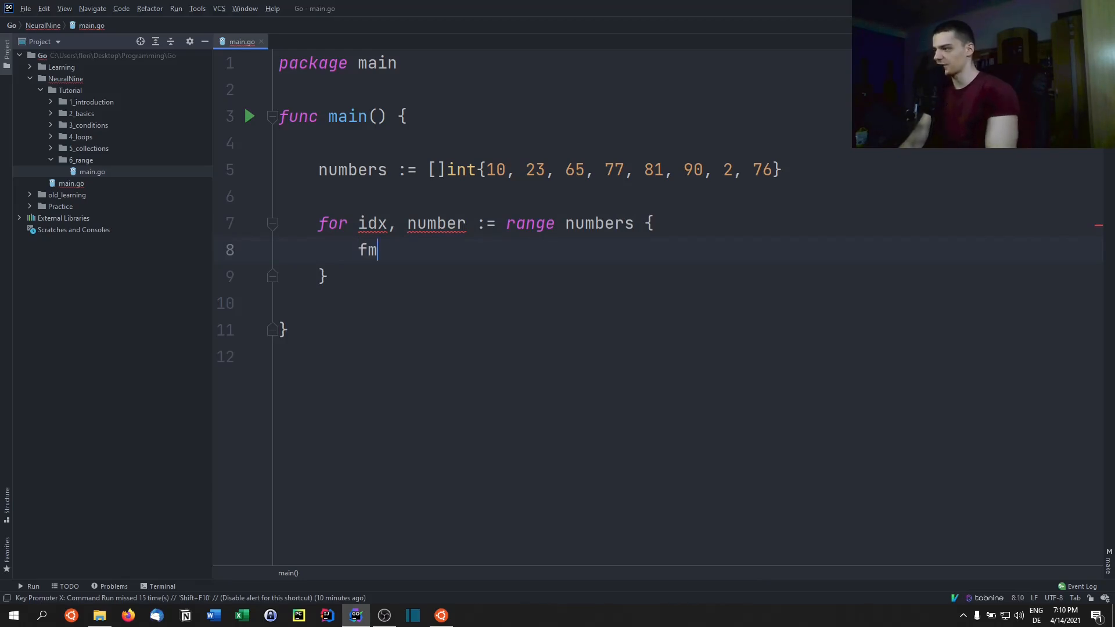
pyautogui.write('t')
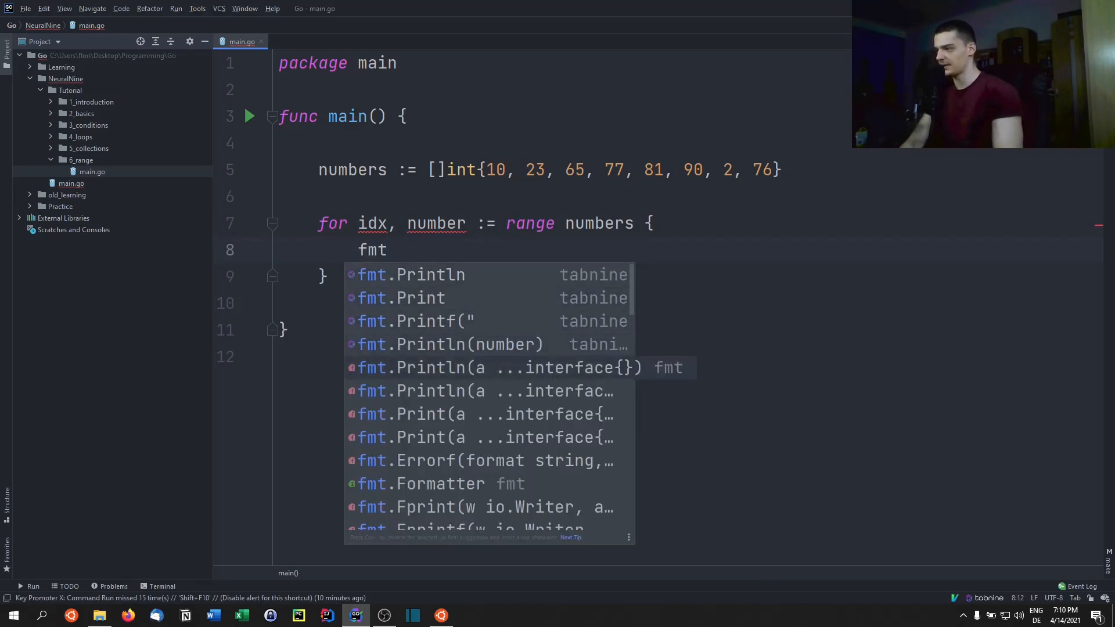
pyautogui.click(420, 297)
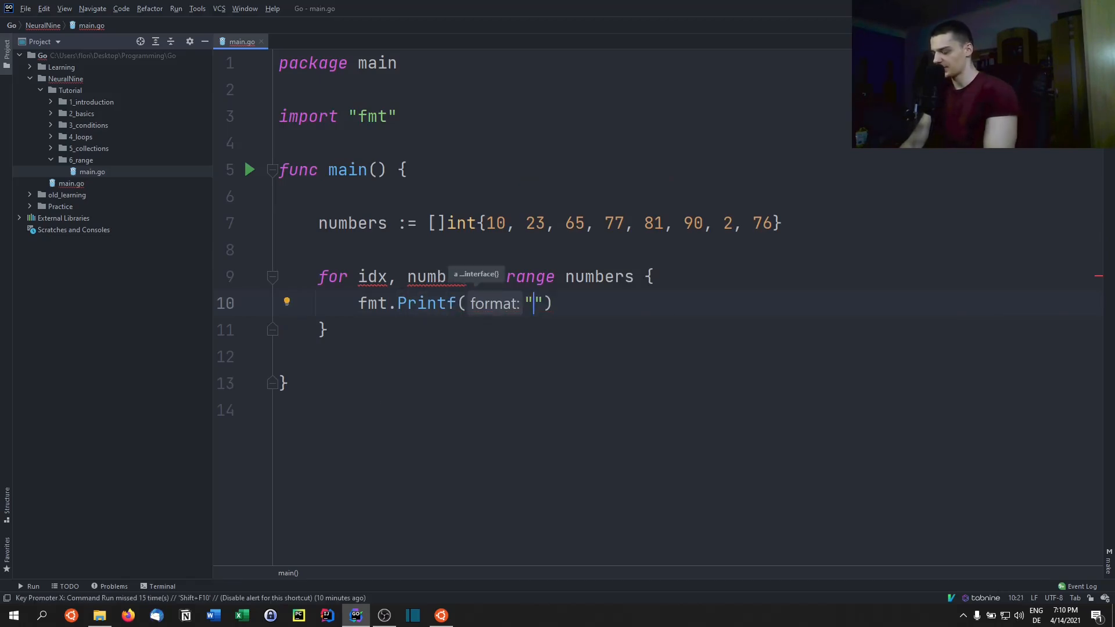
pyautogui.write('Value at')
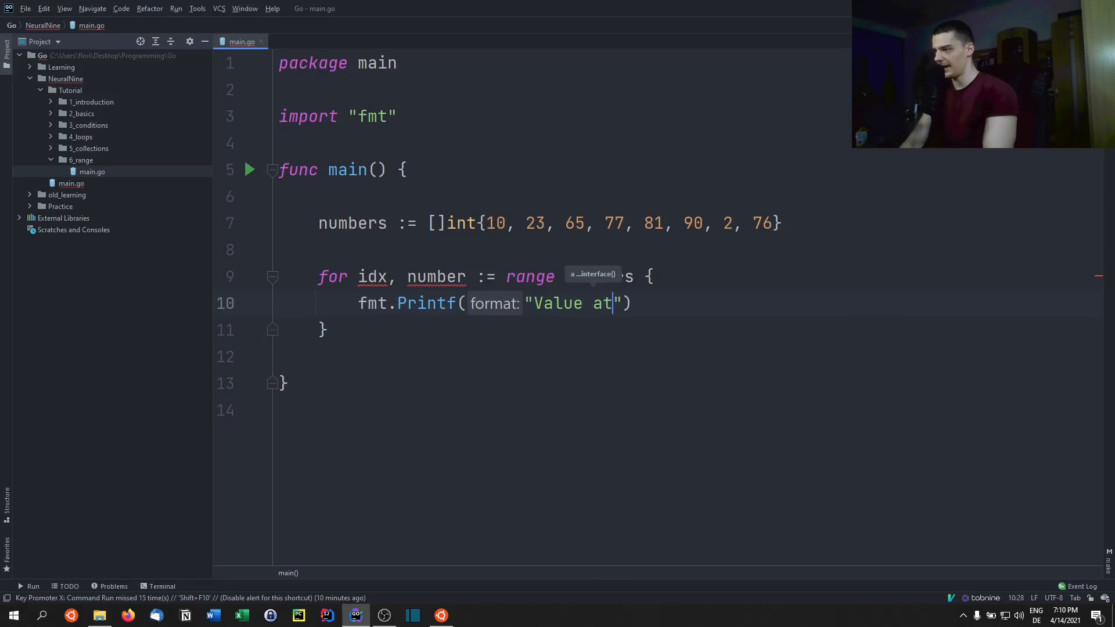
pyautogui.write('index %d is %d')
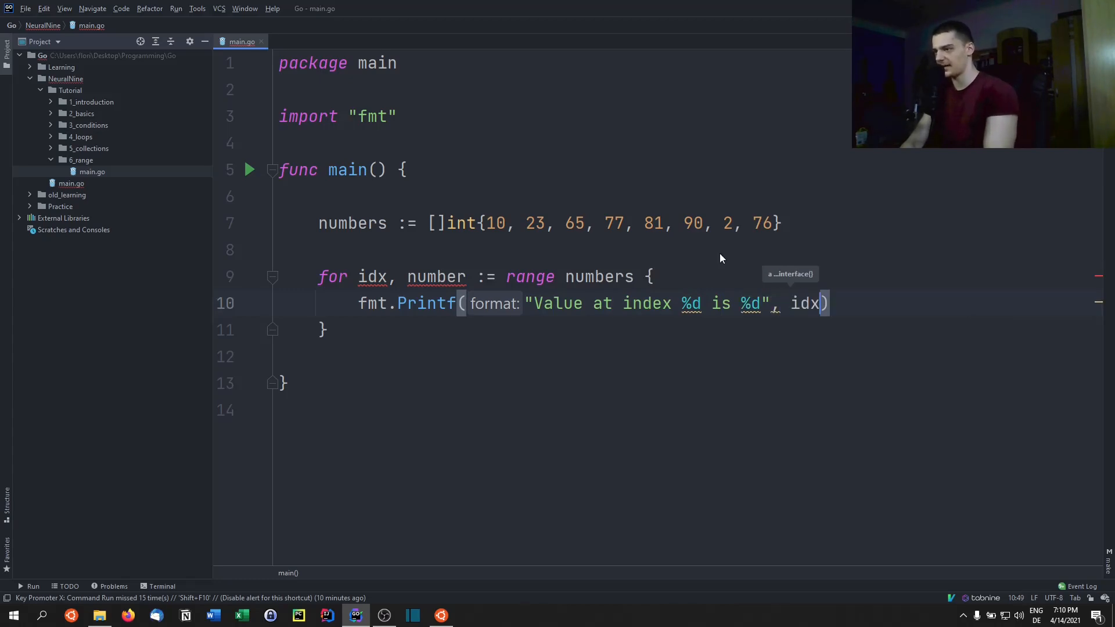
pyautogui.write(', number')
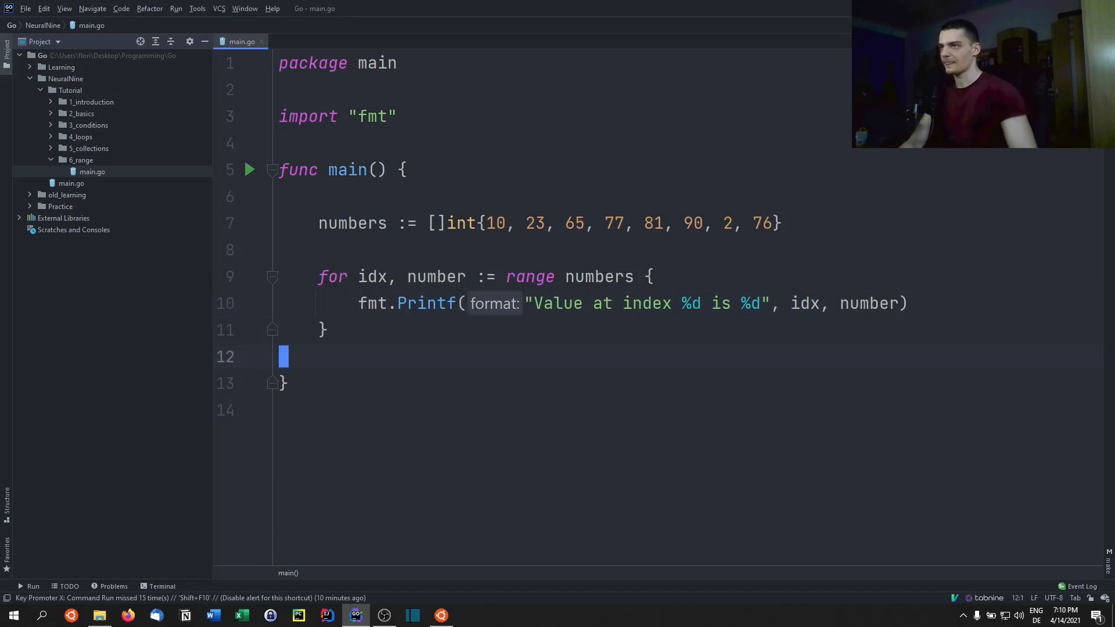
pyautogui.moveTo(249, 177)
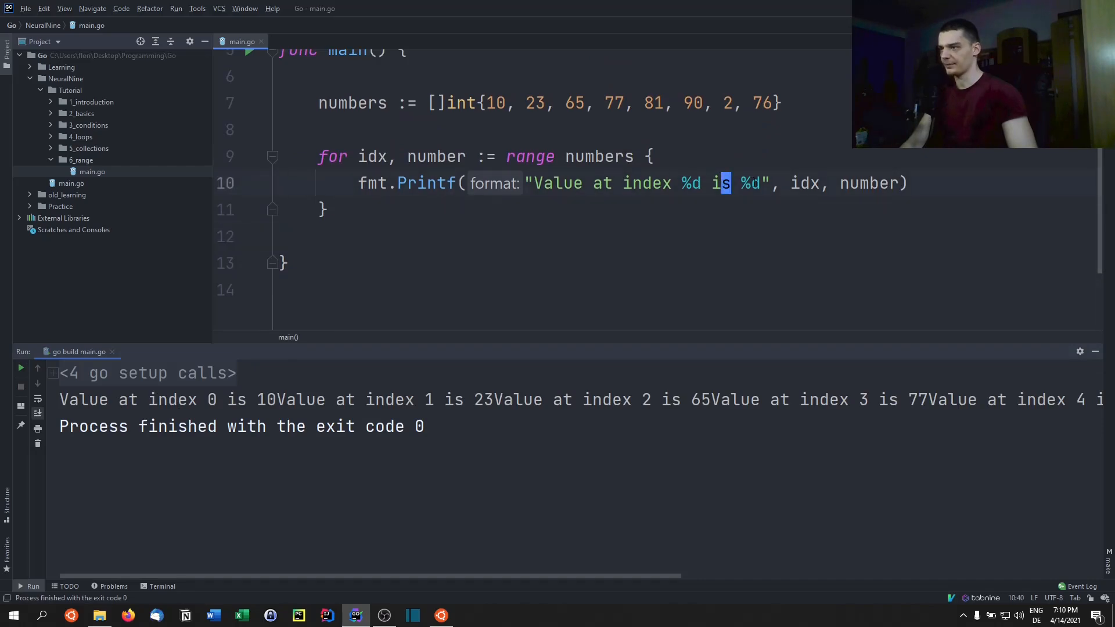
# Step: End the format string with \n so each index-value pair prints on its own line
pyautogui.write('\\n')
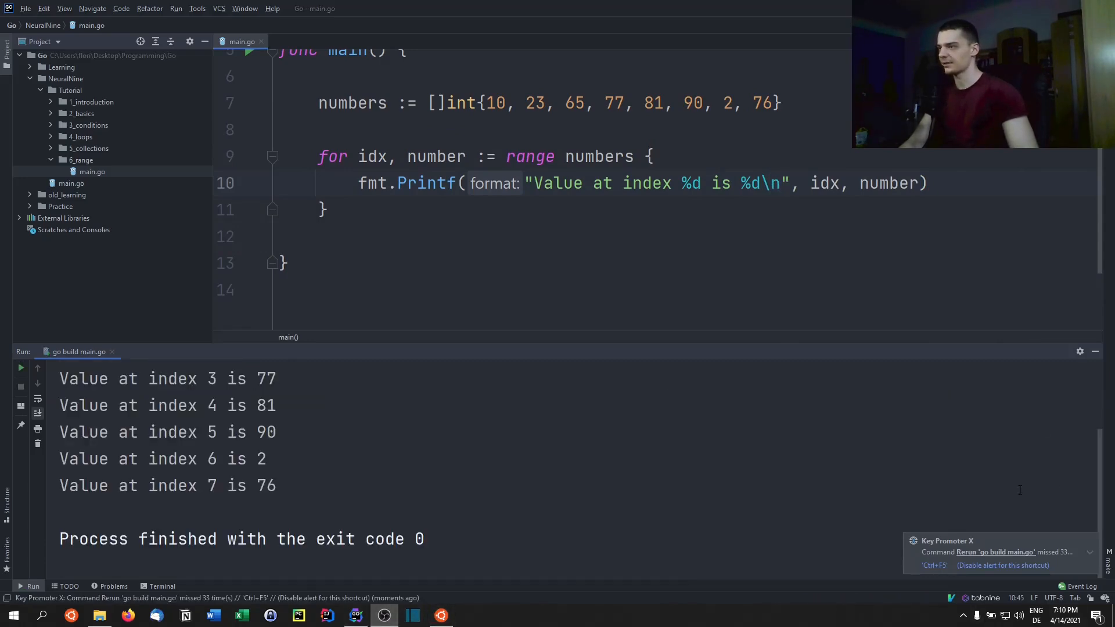
pyautogui.moveTo(1095, 351)
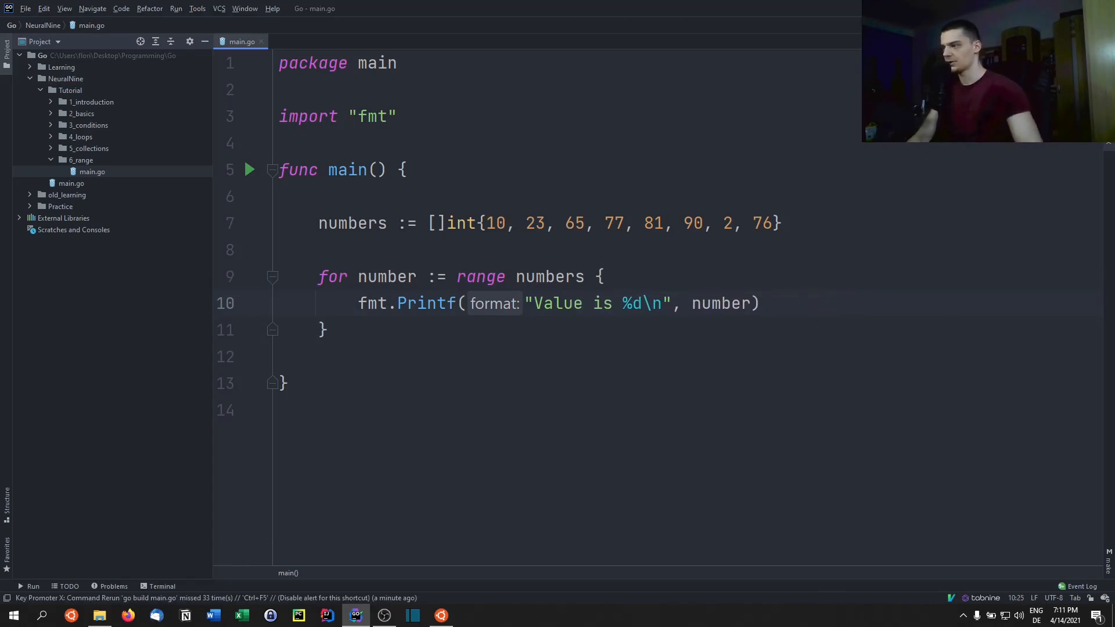
# Step: Run the program, trim the index wording from the message, rerun, and try an idx-only range loop
pyautogui.press('Shift+F10')
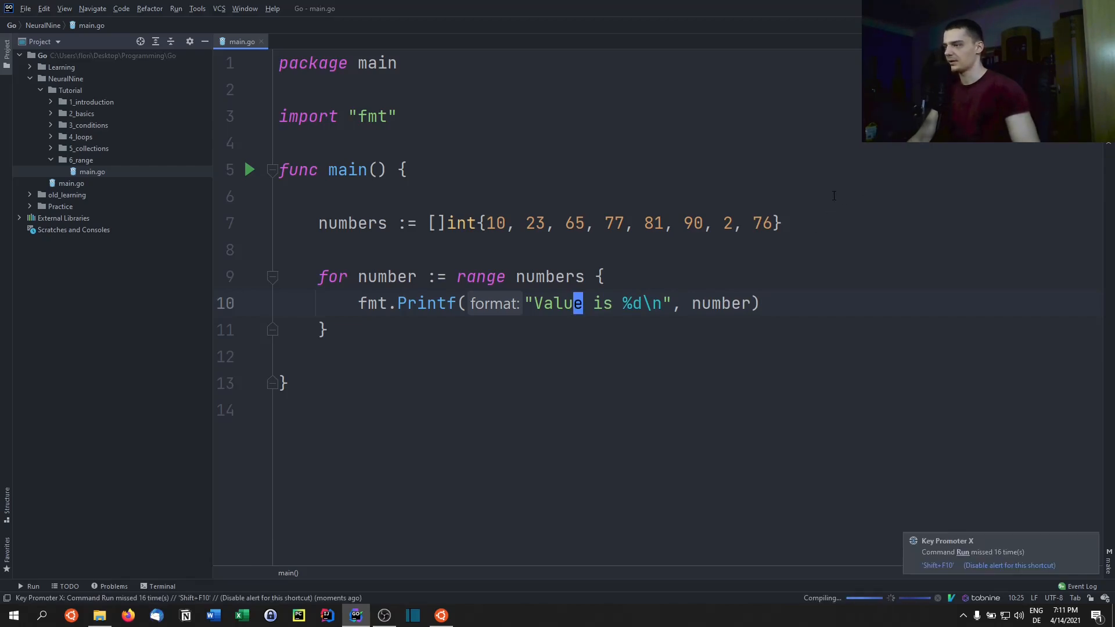
pyautogui.click(250, 169)
pyautogui.write('at index %d ')
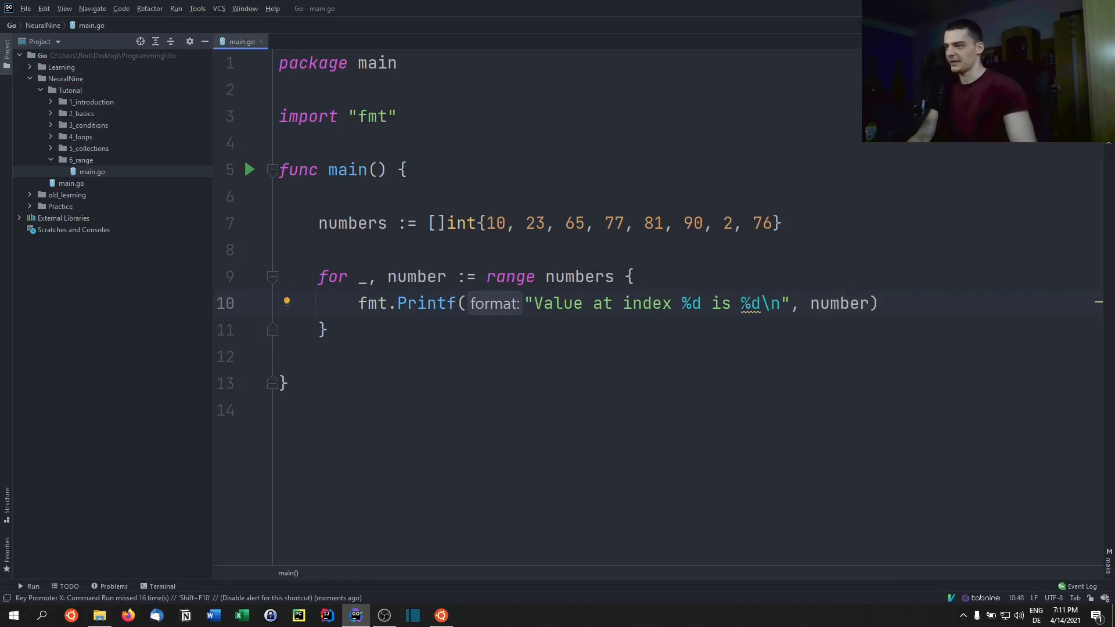
pyautogui.moveTo(593, 303); pyautogui.dragTo(739, 303)
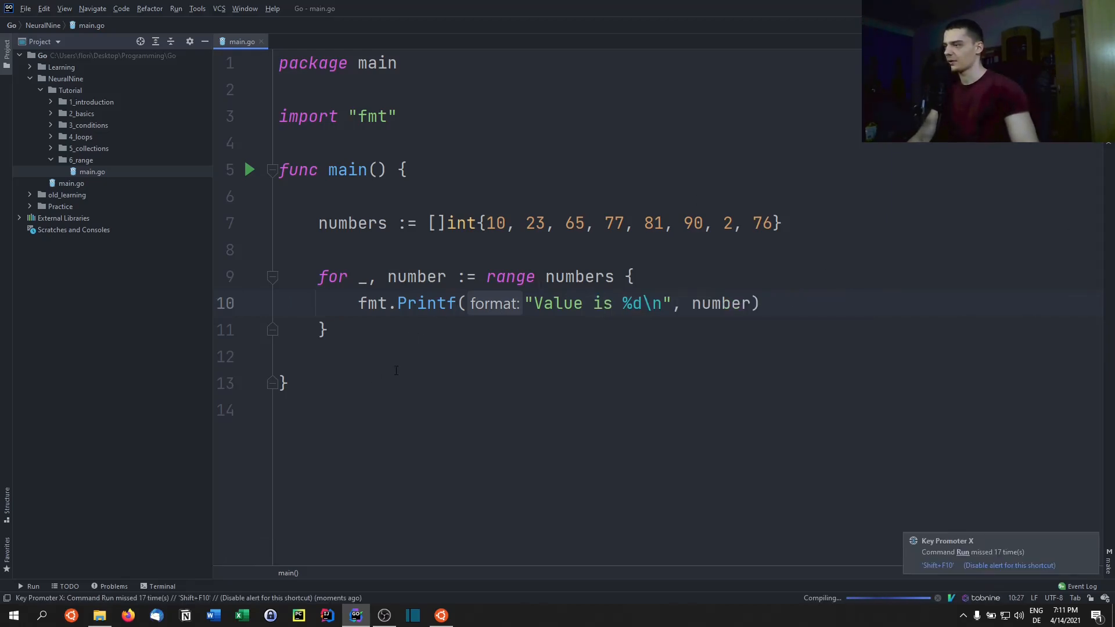
pyautogui.click(250, 169)
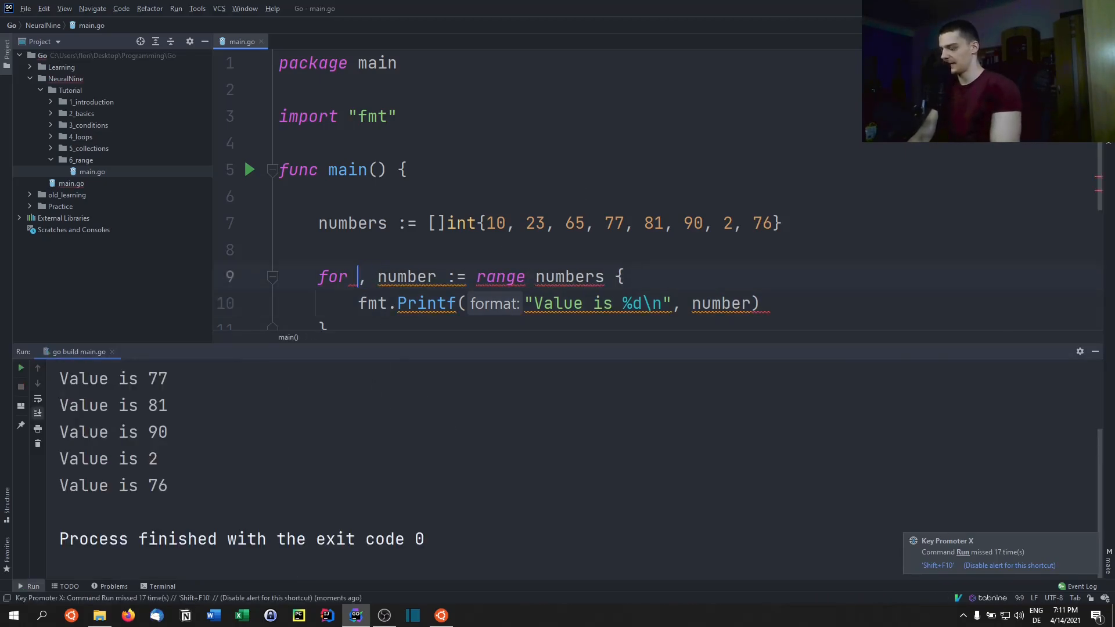
pyautogui.write('idx')
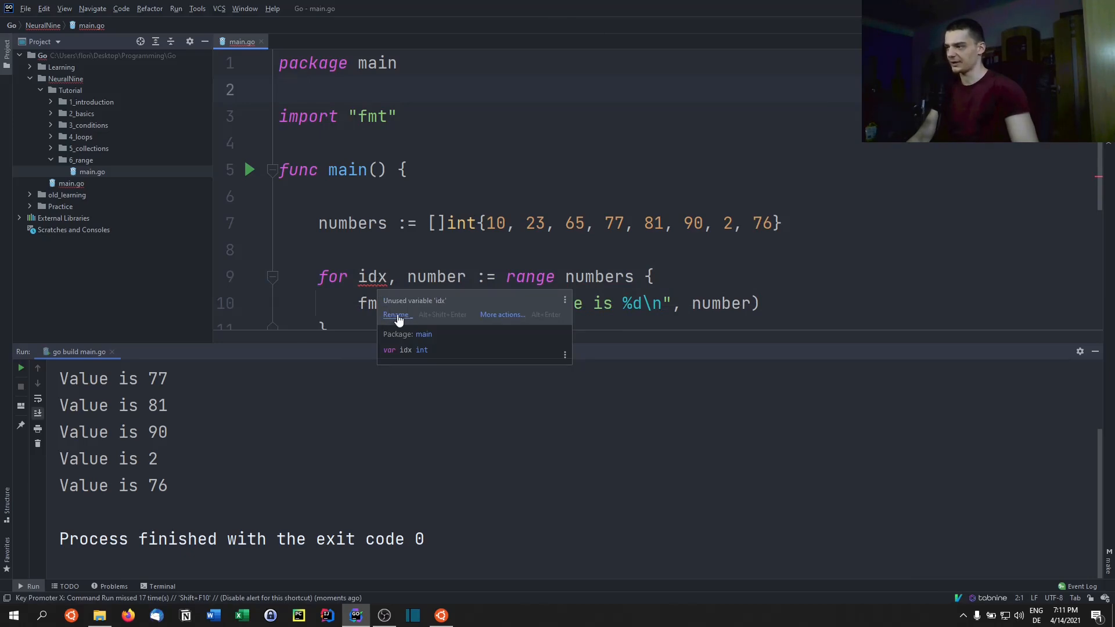
pyautogui.click(394, 314)
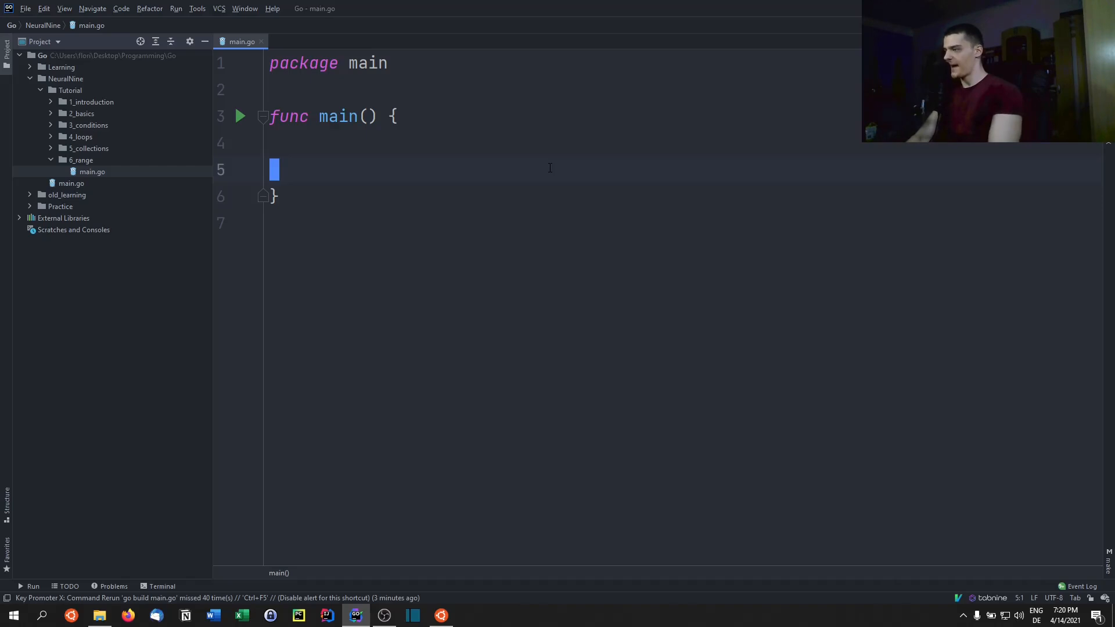
# Step: Declare mymap := map[string]int{"A": 1, "B": 6, "C": 9, "D": 55} inside main
pyautogui.write('mymap')
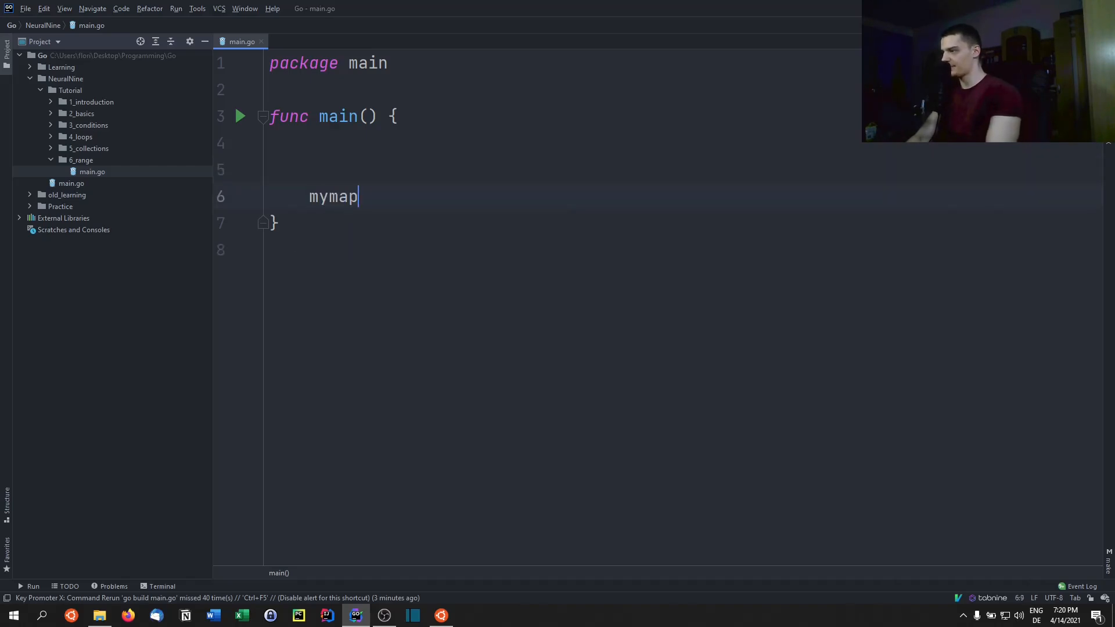
pyautogui.write(':=')
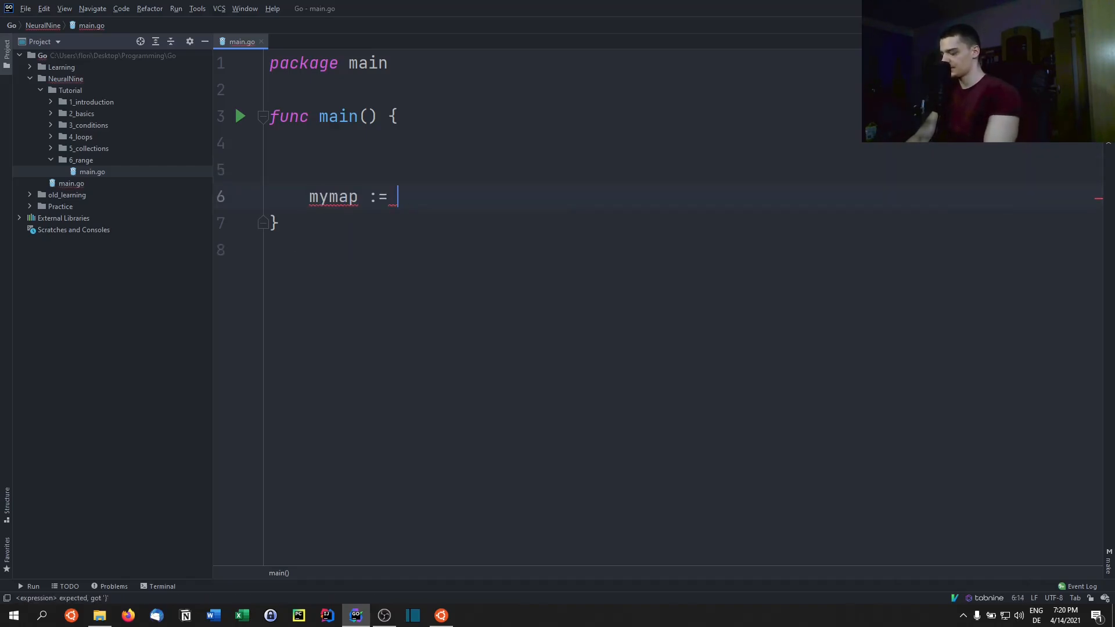
pyautogui.write('map[s')
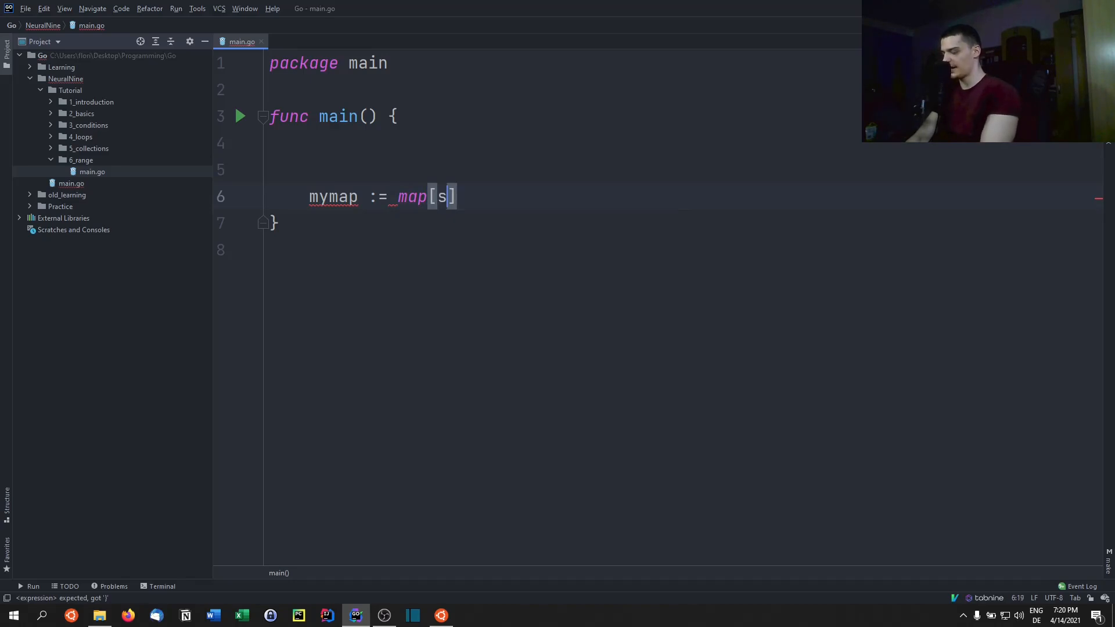
pyautogui.write('tring]int')
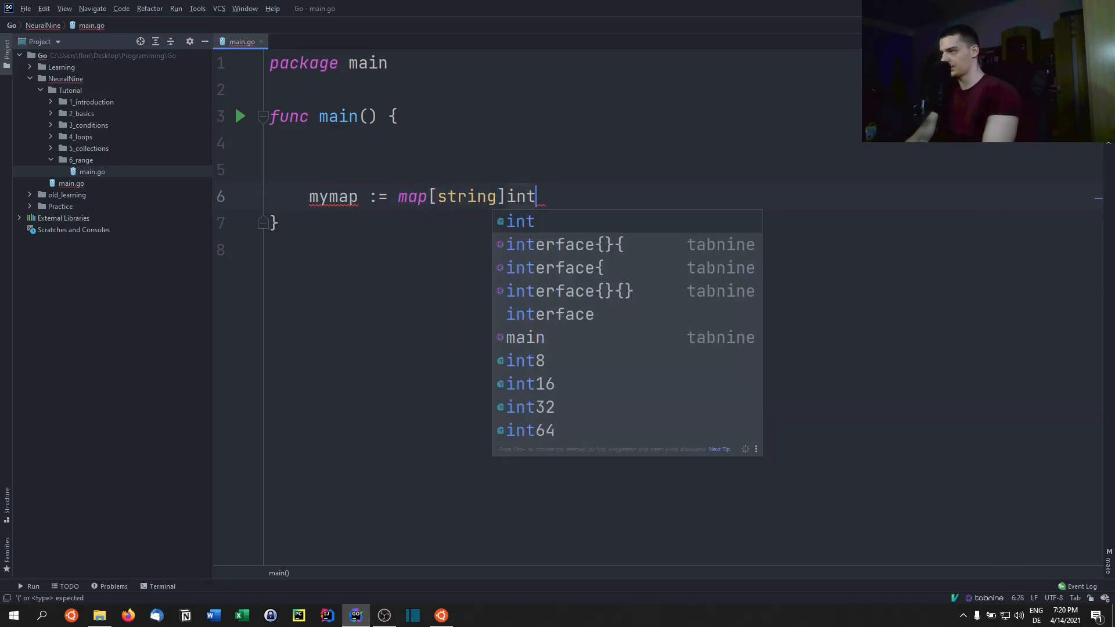
pyautogui.write('{}')
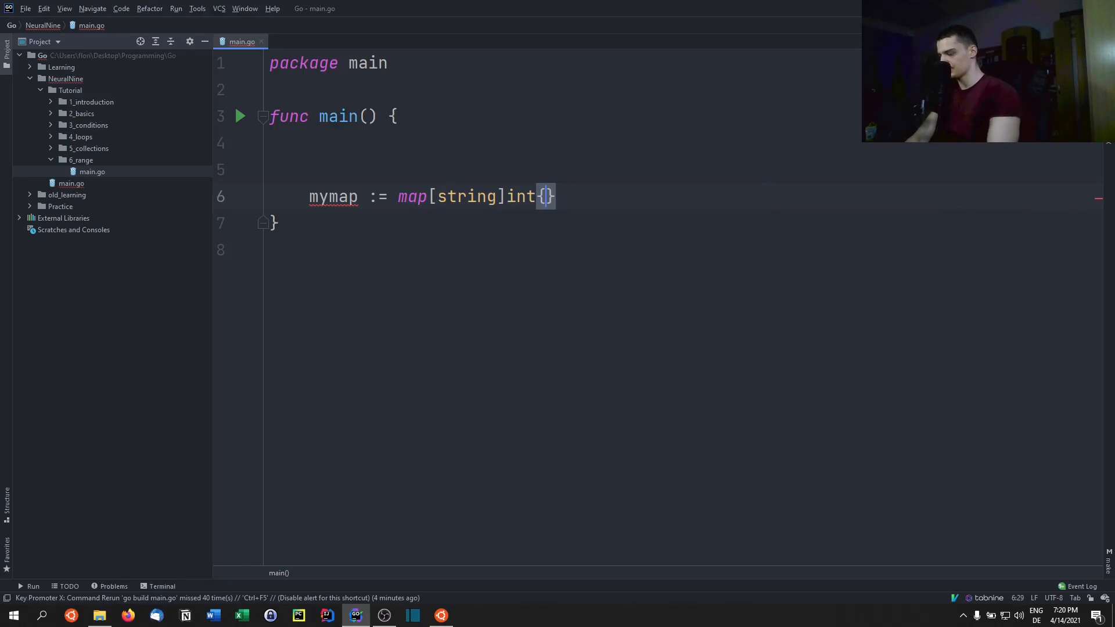
pyautogui.write('"A":')
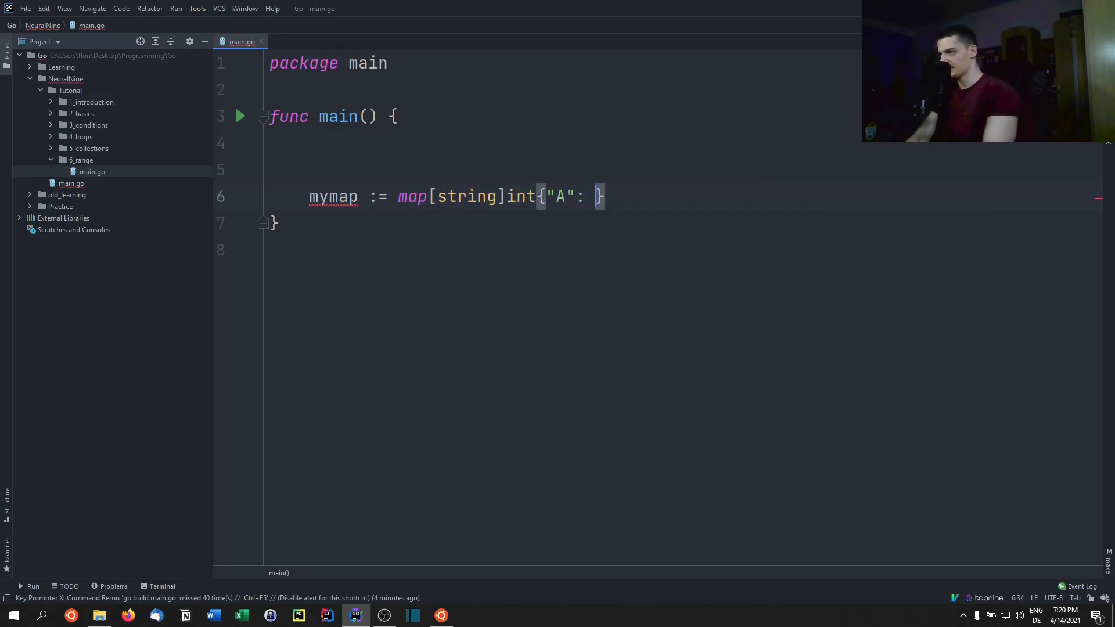
pyautogui.write('1, "')
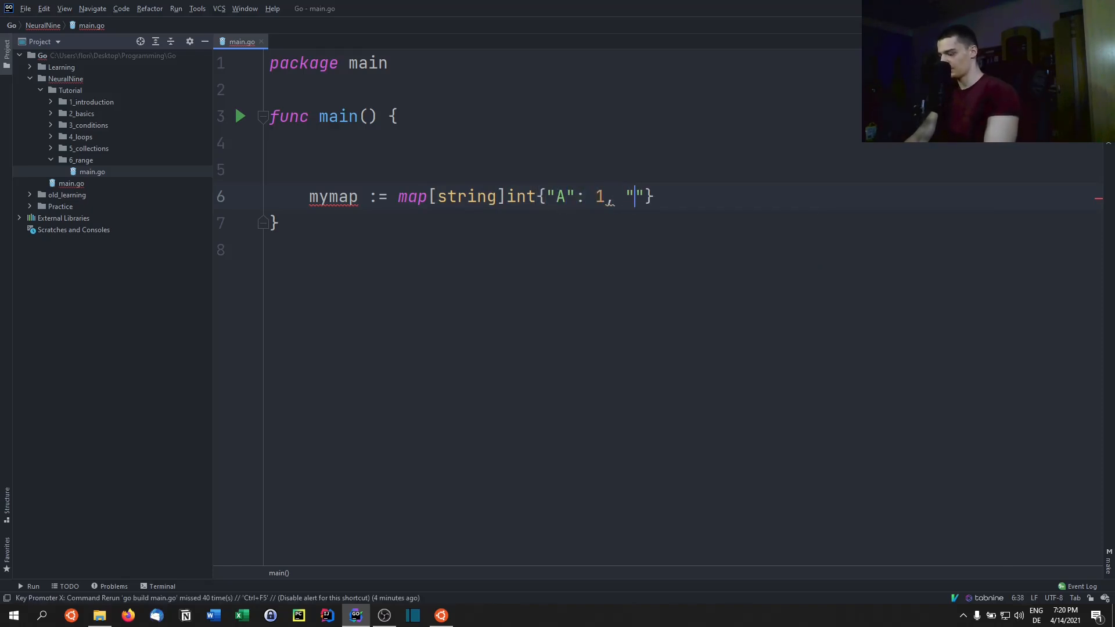
pyautogui.write('B": 6')
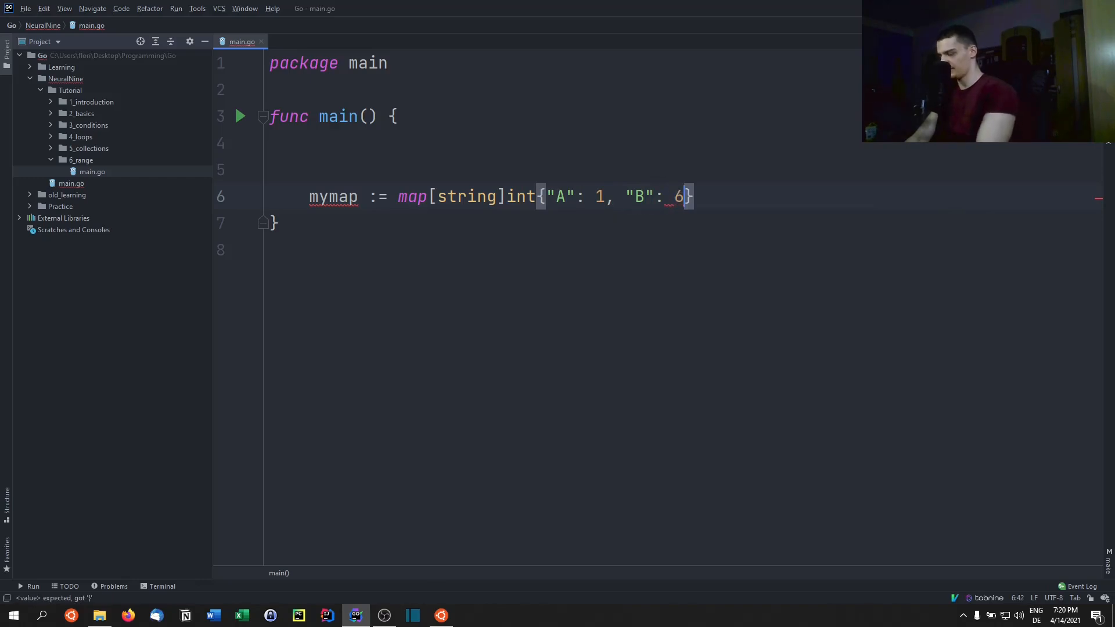
pyautogui.write(', "C"')
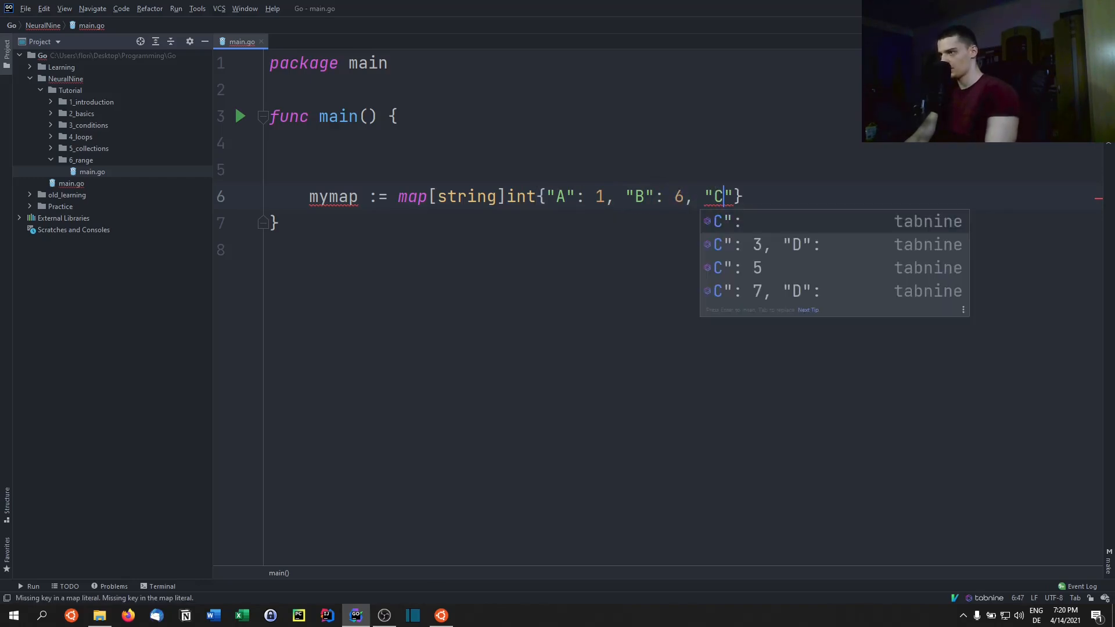
pyautogui.write('": 9,')
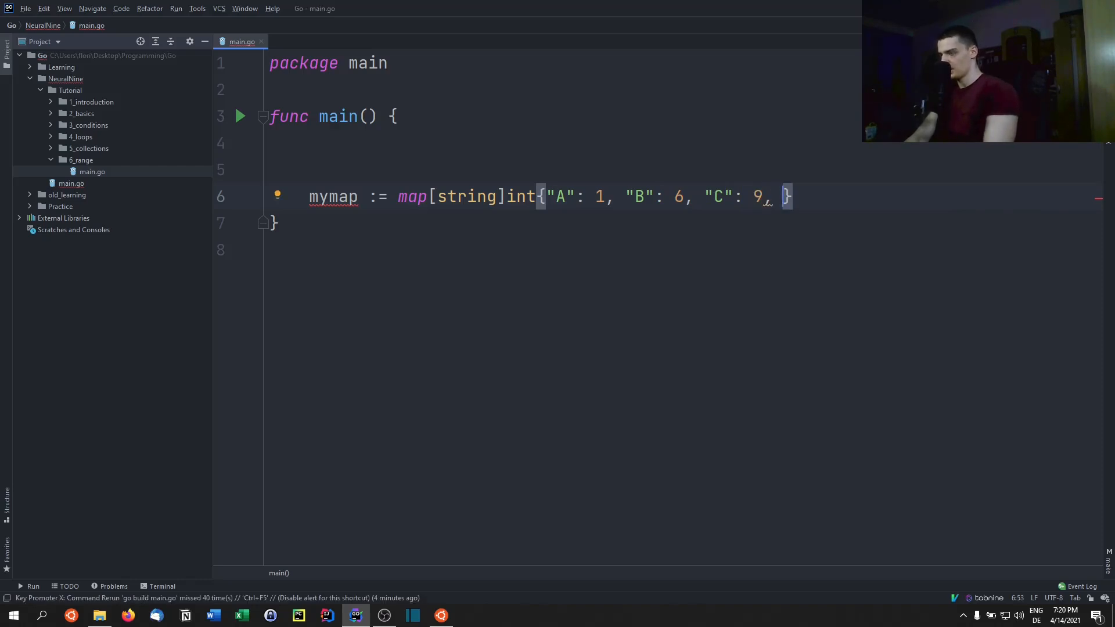
pyautogui.write('"D":')
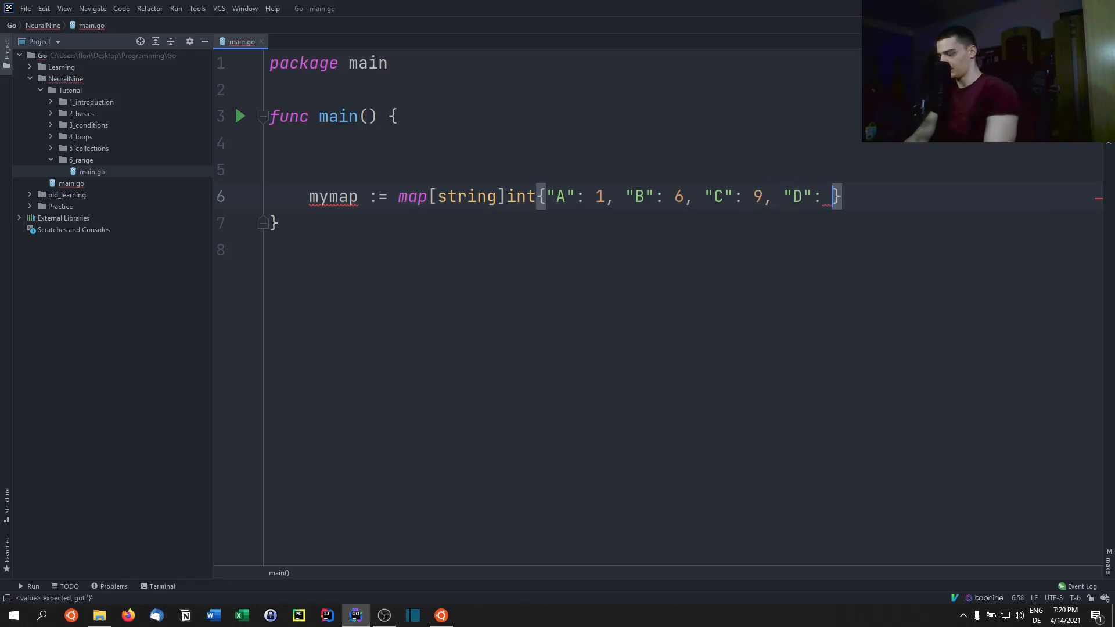
pyautogui.write('55')
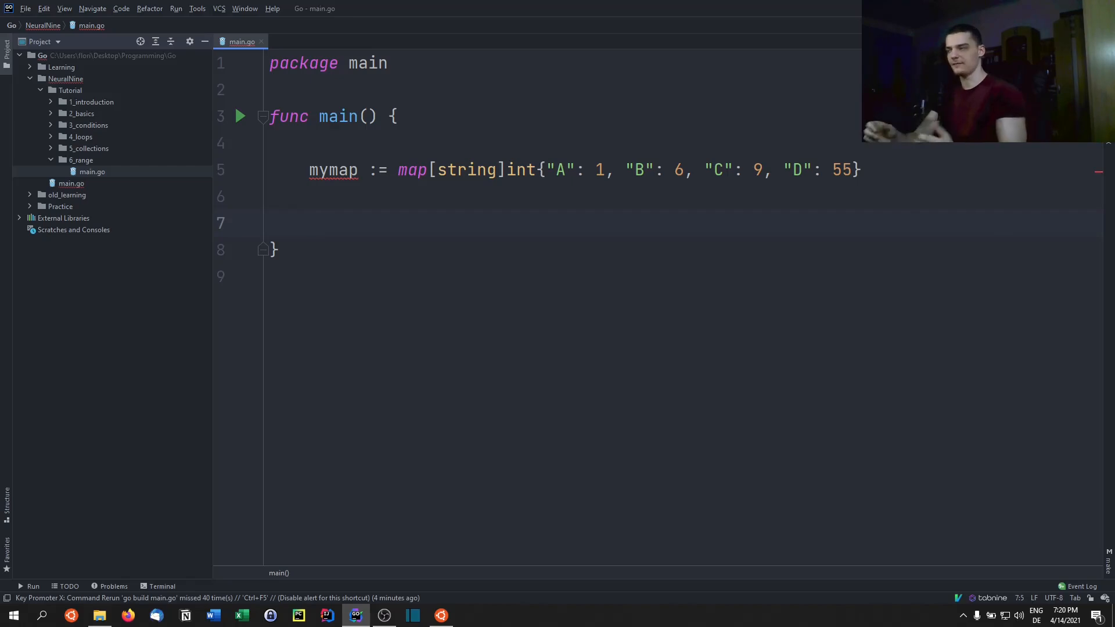
# Step: Write for key, value := range mymap with an fmt.Printf call in its body
pyautogui.write('for ke')
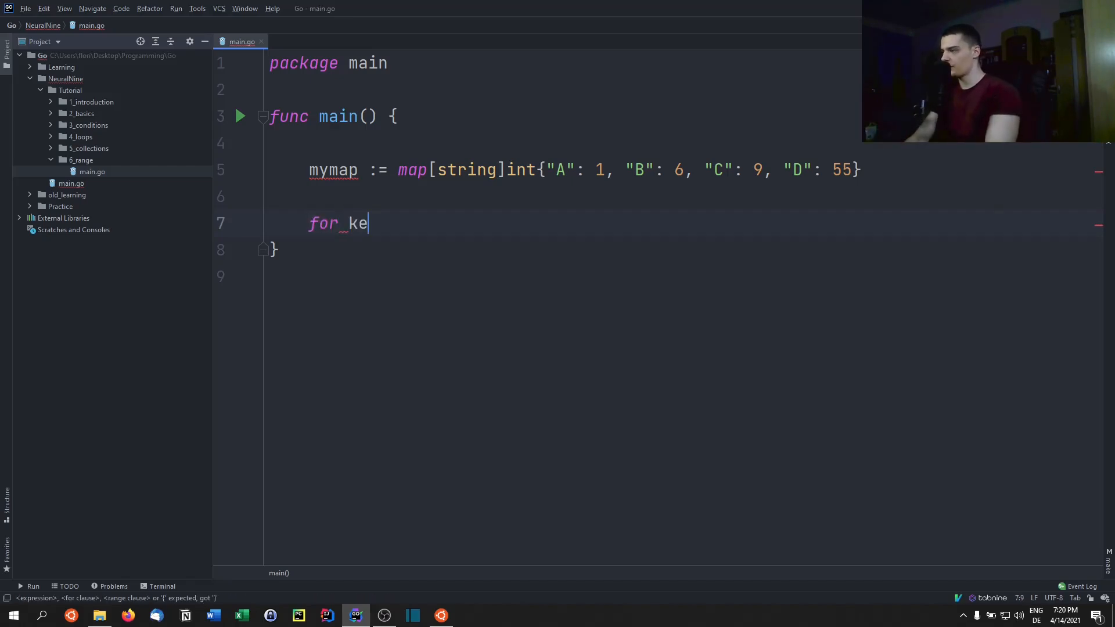
pyautogui.write('y, value := range mymap {')
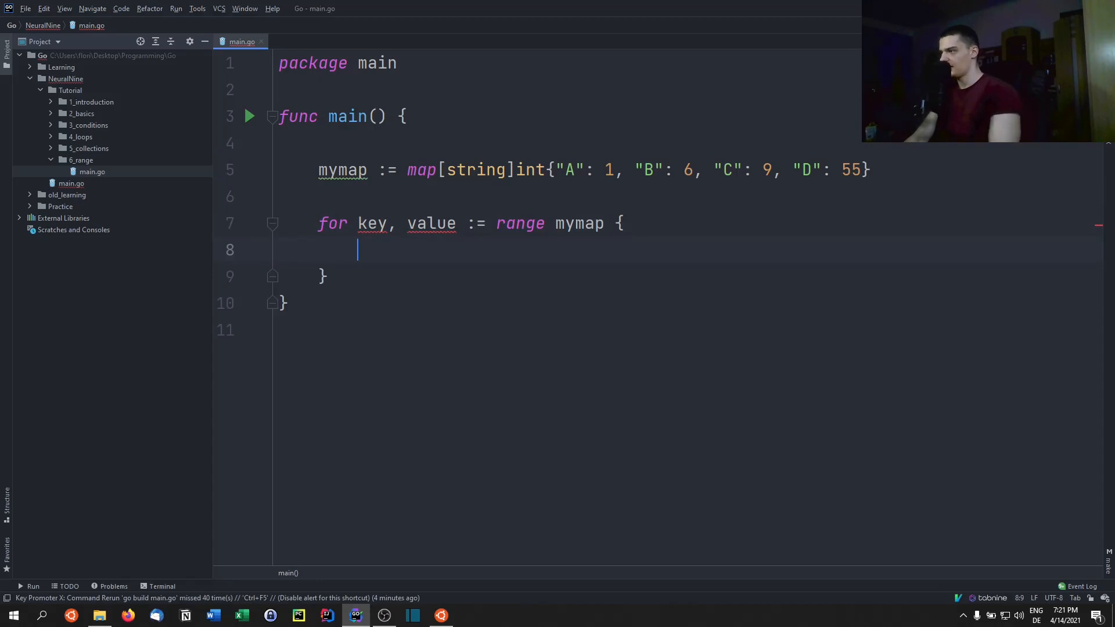
pyautogui.write('f')
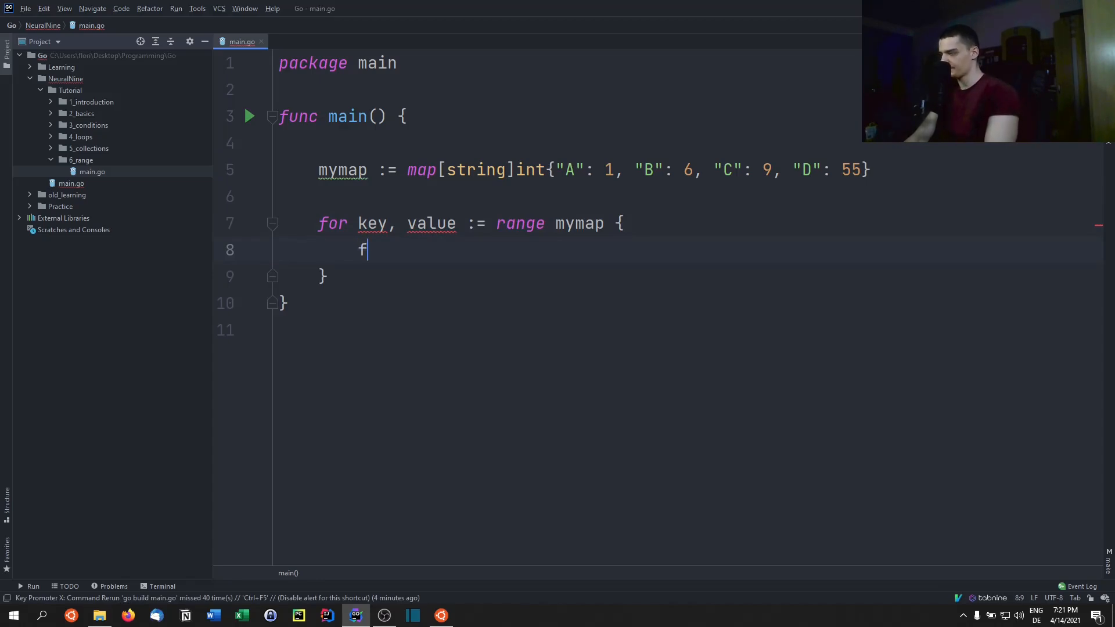
pyautogui.write('mt.P')
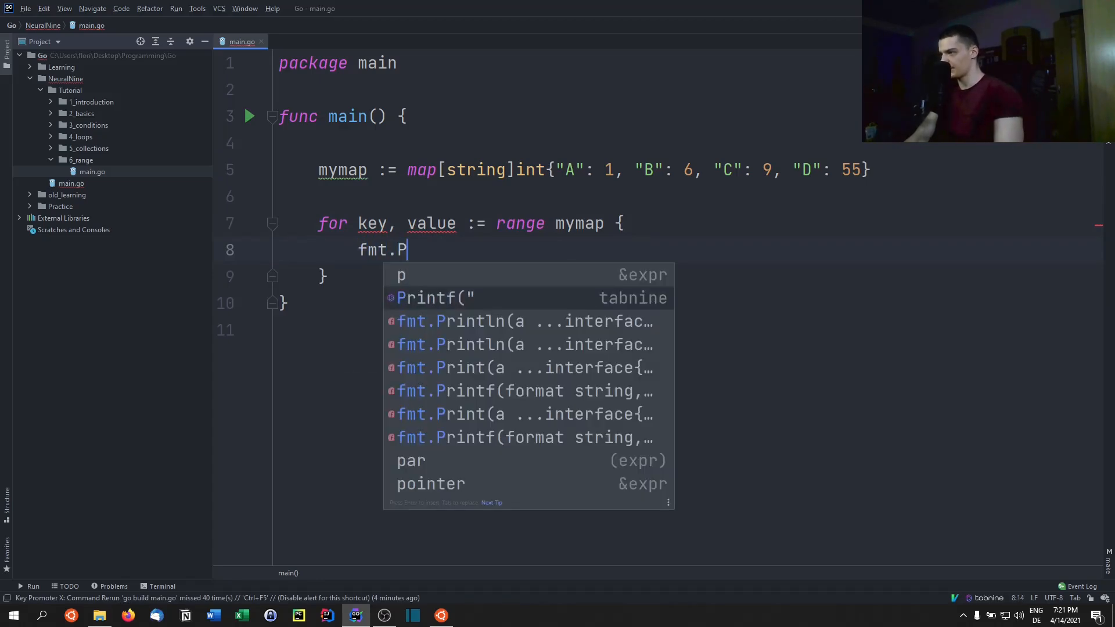
pyautogui.click(455, 297)
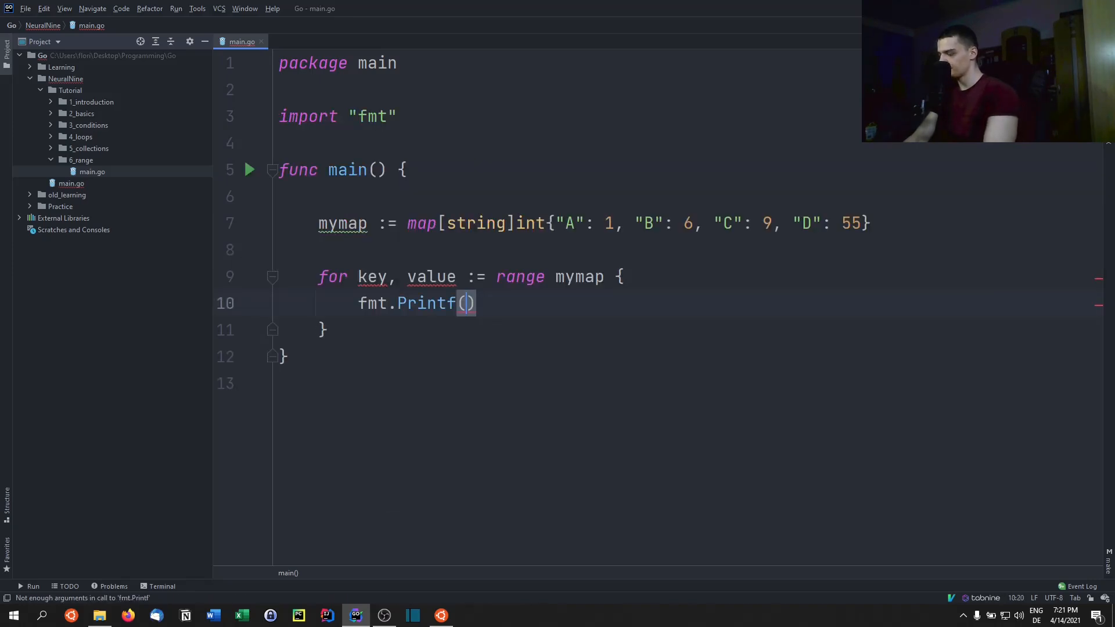
# Step: Give Printf the format "Key %s has value %d\n" with key and value arguments
pyautogui.write('"Key %s "')
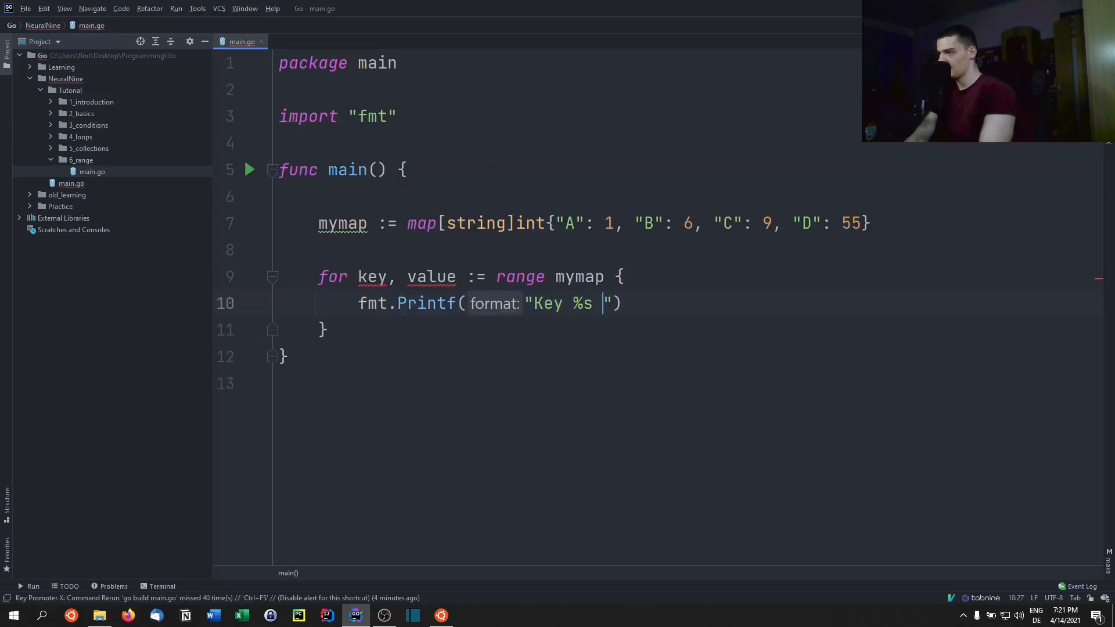
pyautogui.write('has value %d')
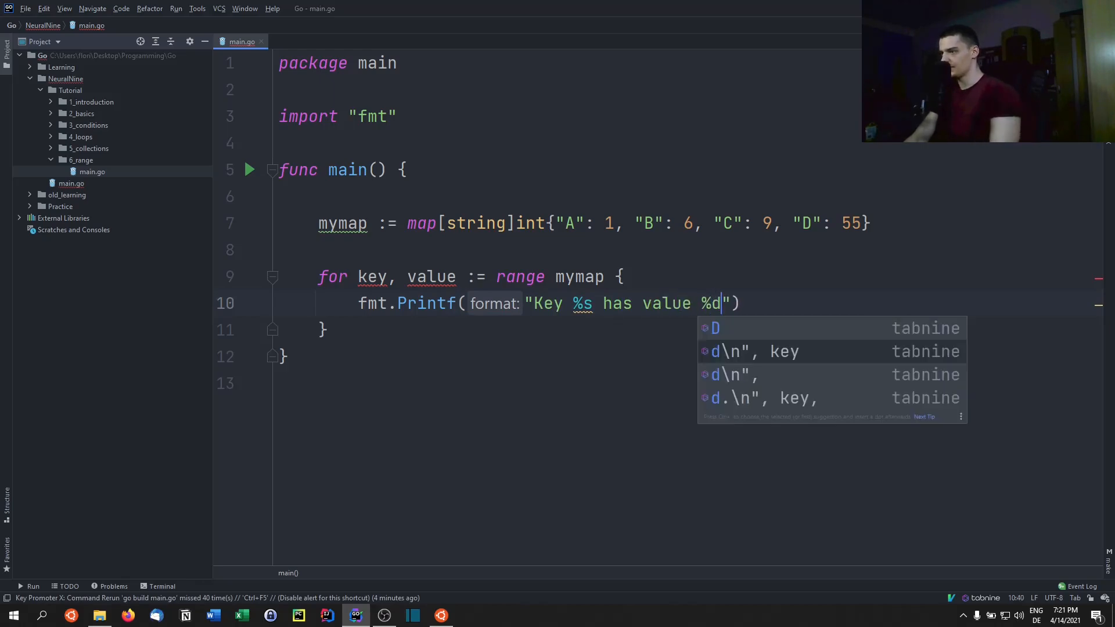
pyautogui.write('\\n", key, value')
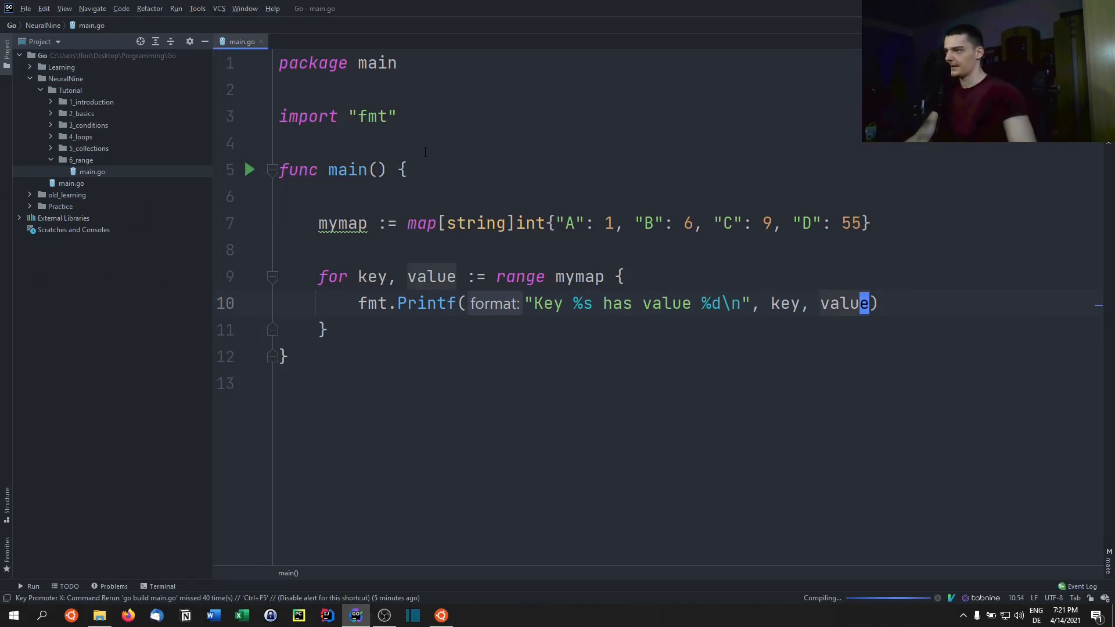
# Step: Run main.go and rerun it several times to show the map entries printing in varying order
pyautogui.click(250, 169)
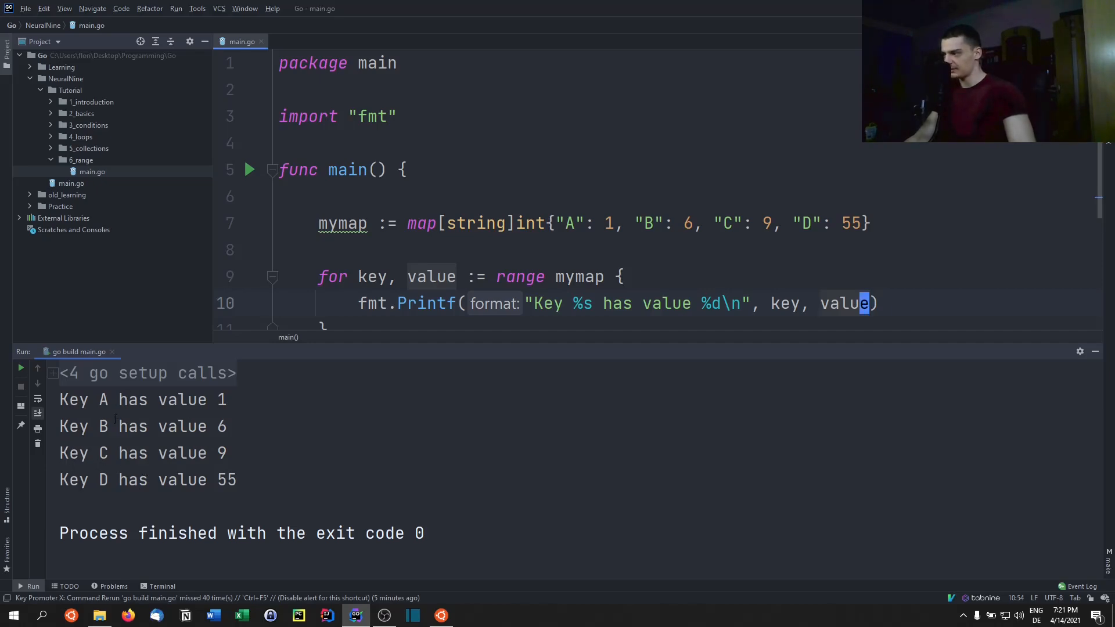
pyautogui.click(21, 368)
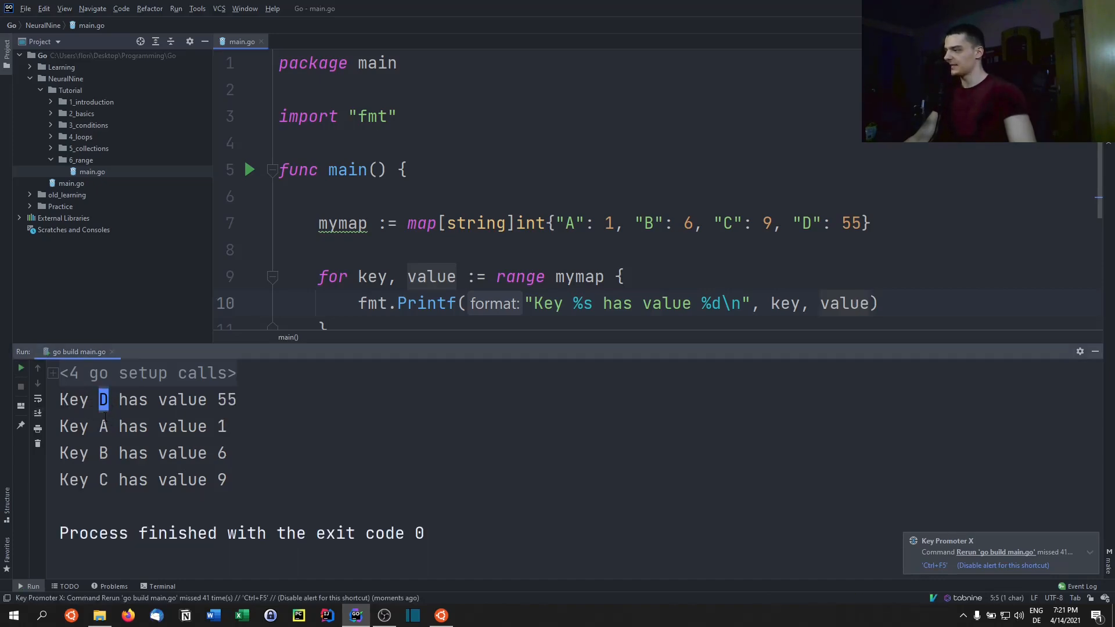
pyautogui.click(21, 368)
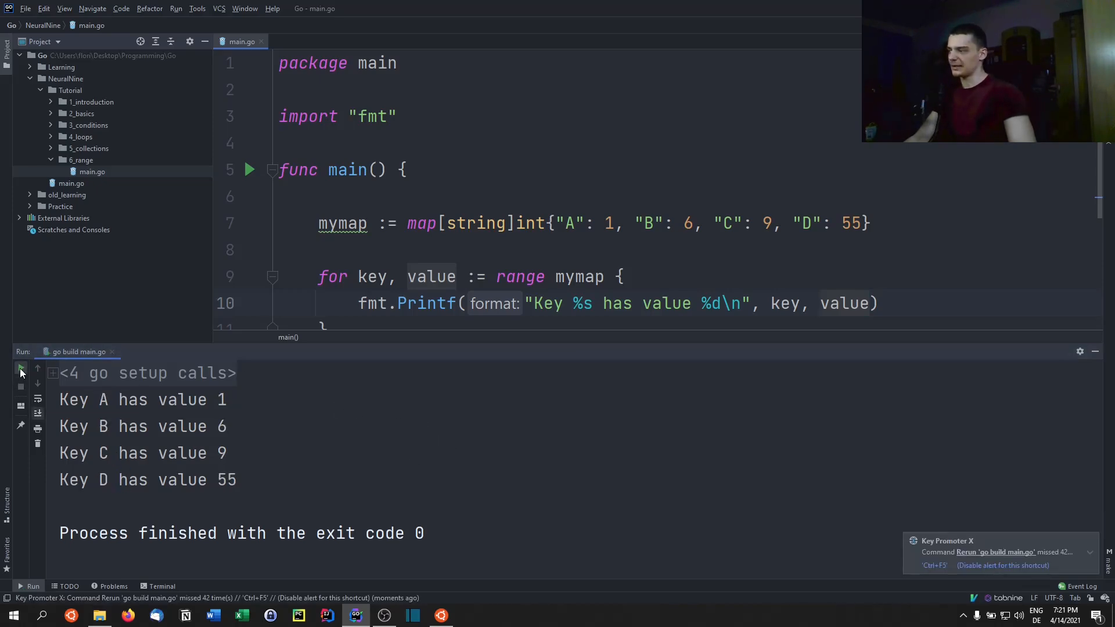
pyautogui.click(20, 368)
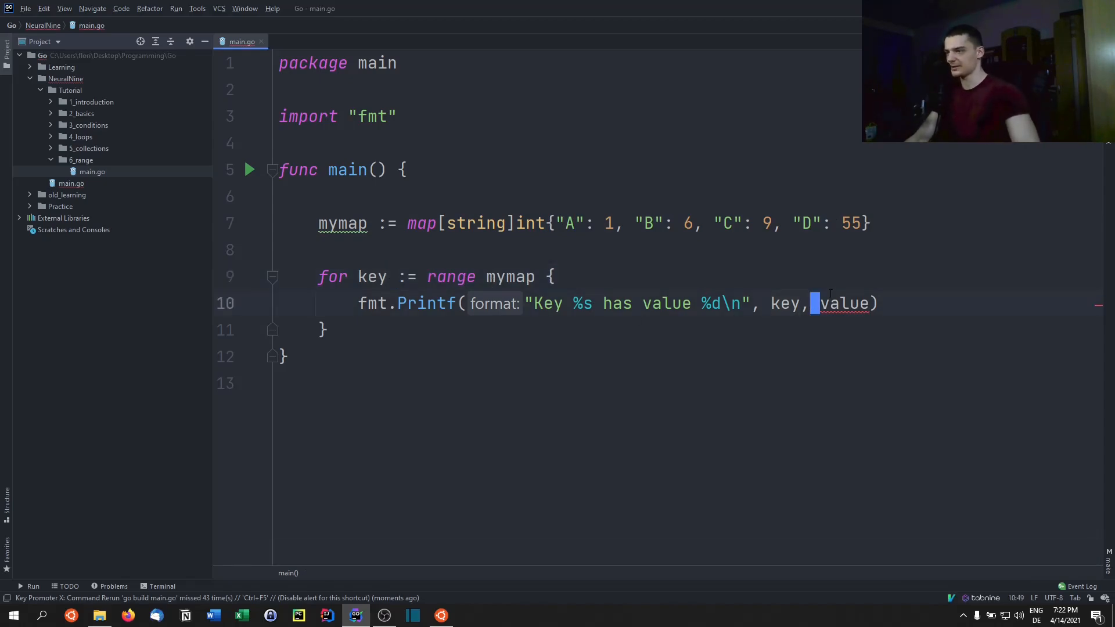
# Step: Replace the Printf line with fmt.Println(key) and run to list A, B, C and D
pyautogui.press('Backspace')
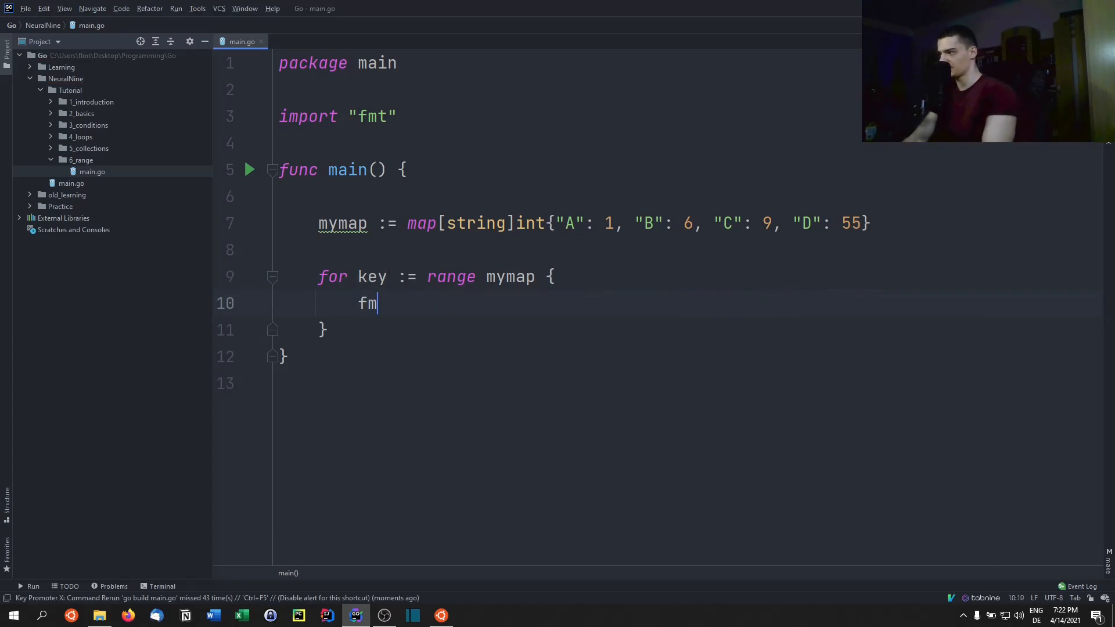
pyautogui.write('t.Println(ke')
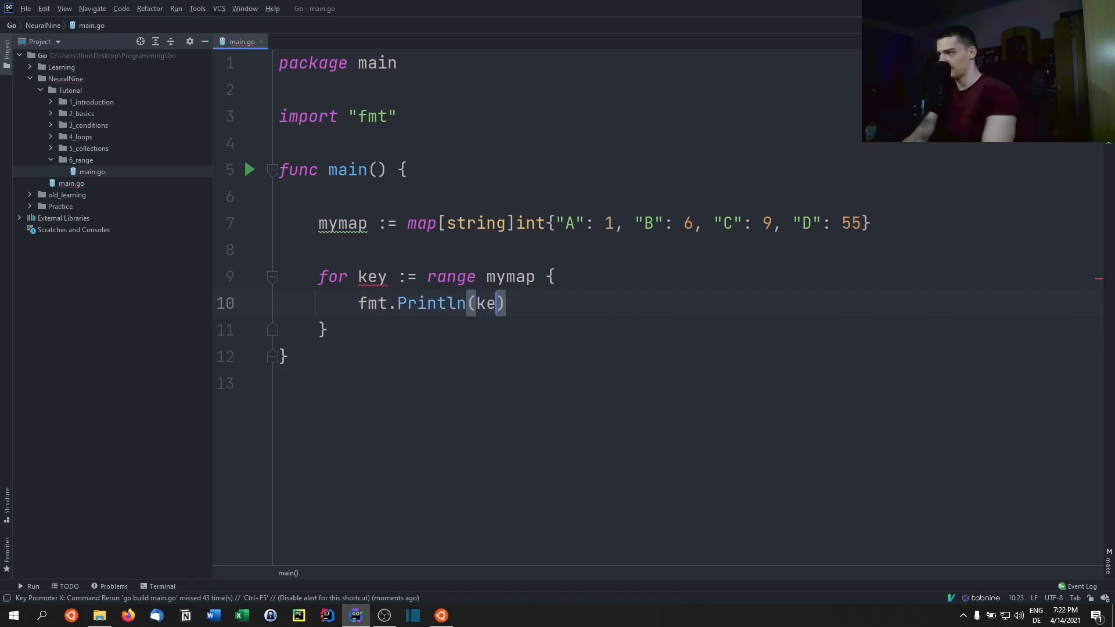
pyautogui.write('y')
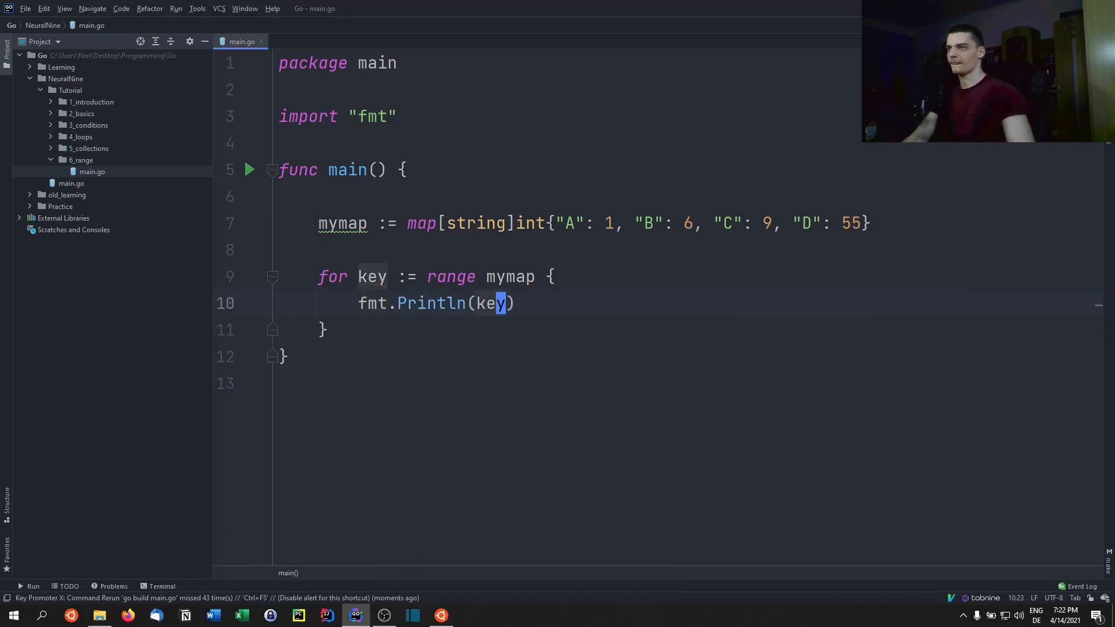
pyautogui.press('shift+f10')
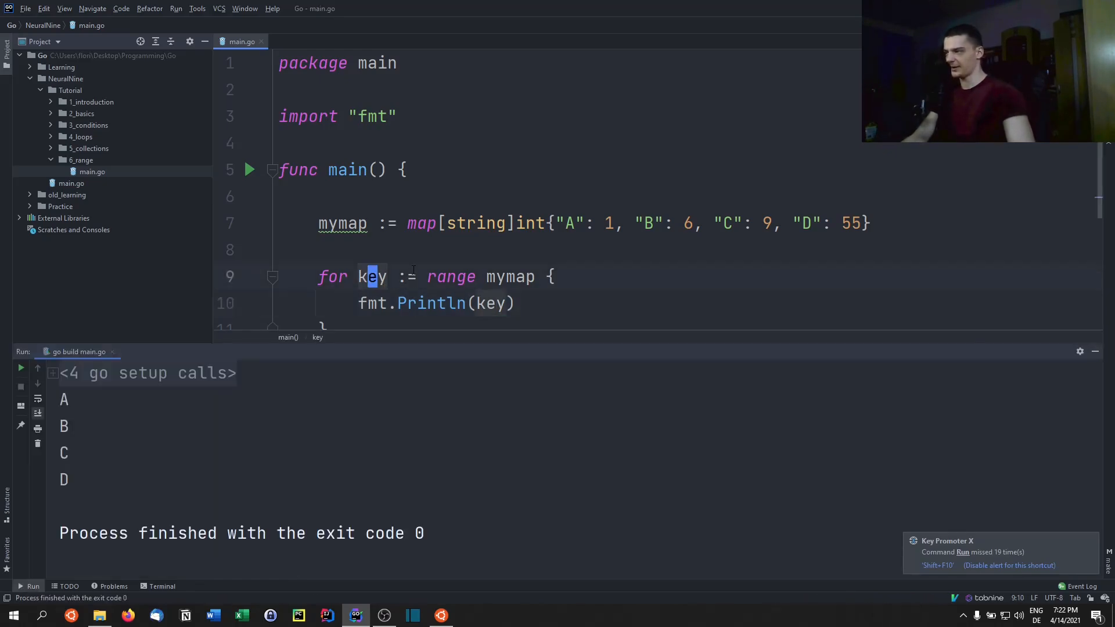
# Step: Rewrite the loop header as for _, val := range mymap to range over values only
pyautogui.write('.')
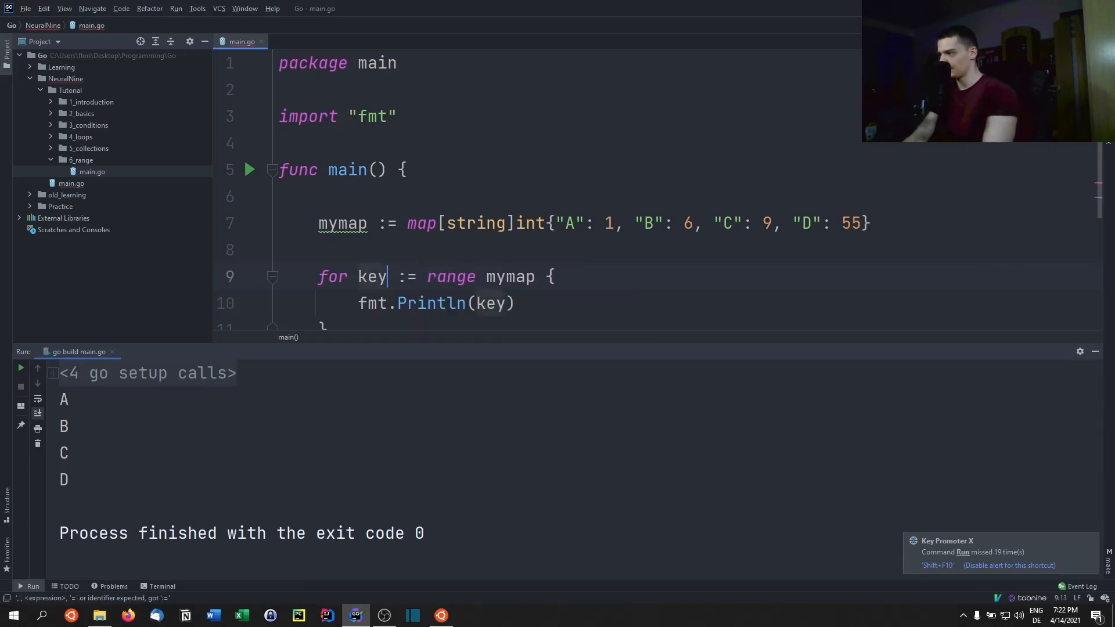
pyautogui.write('_, val')
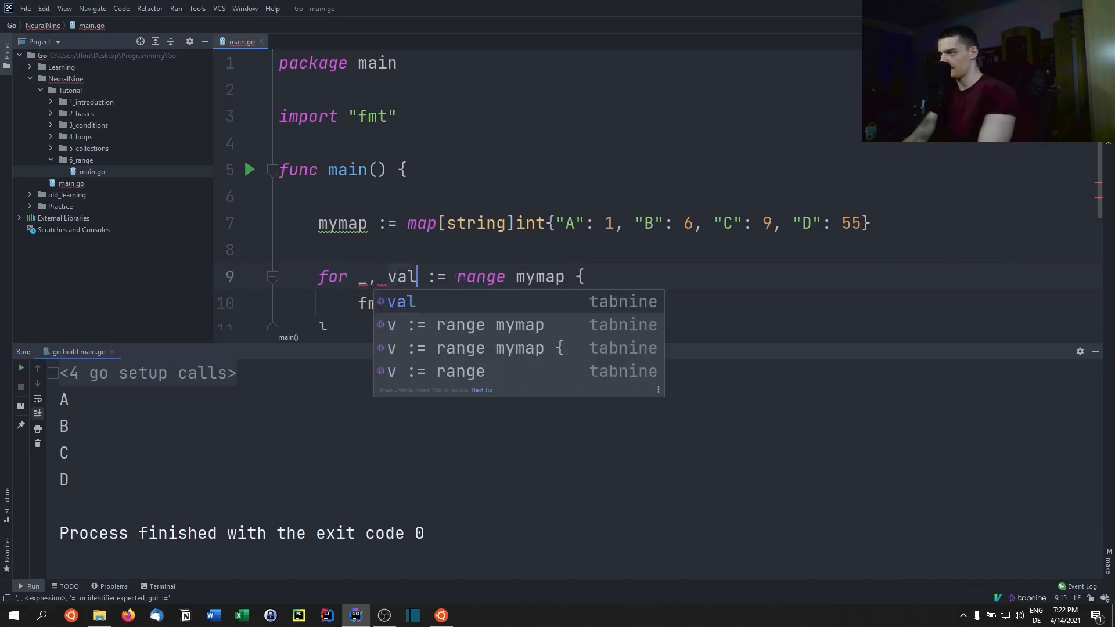